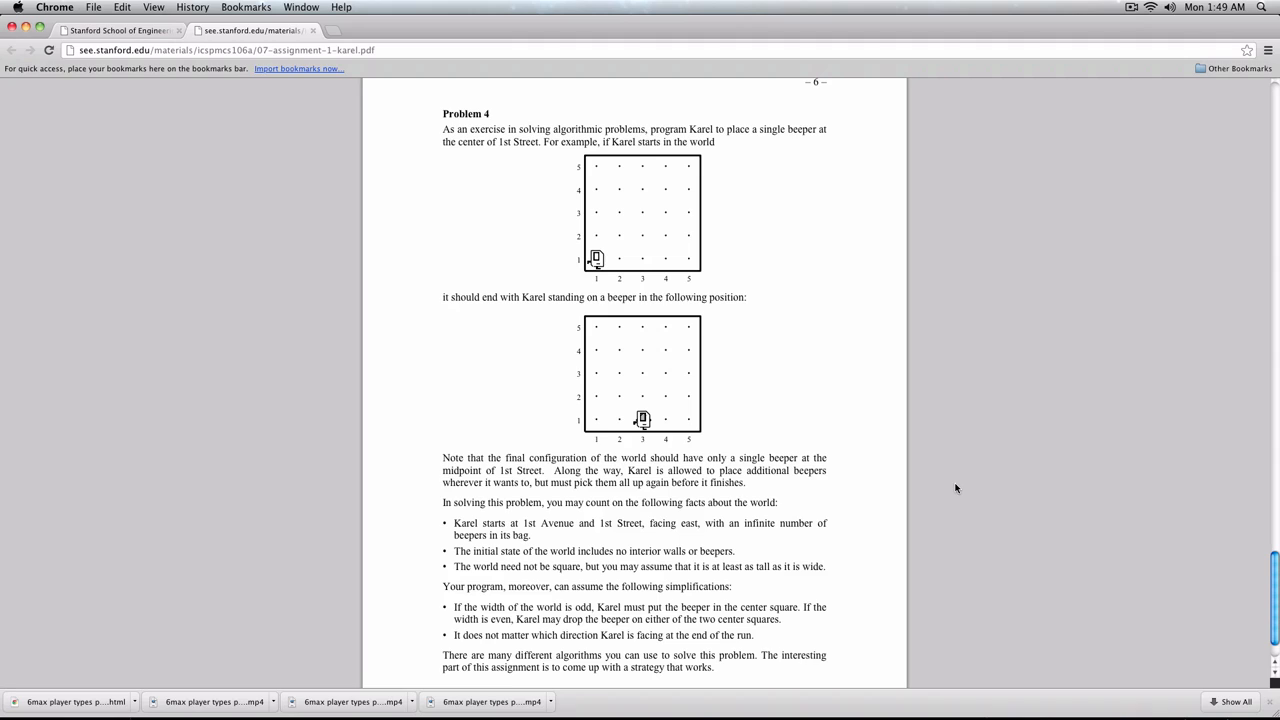
{"action": "mouse_move", "coordinate": [809, 255]}
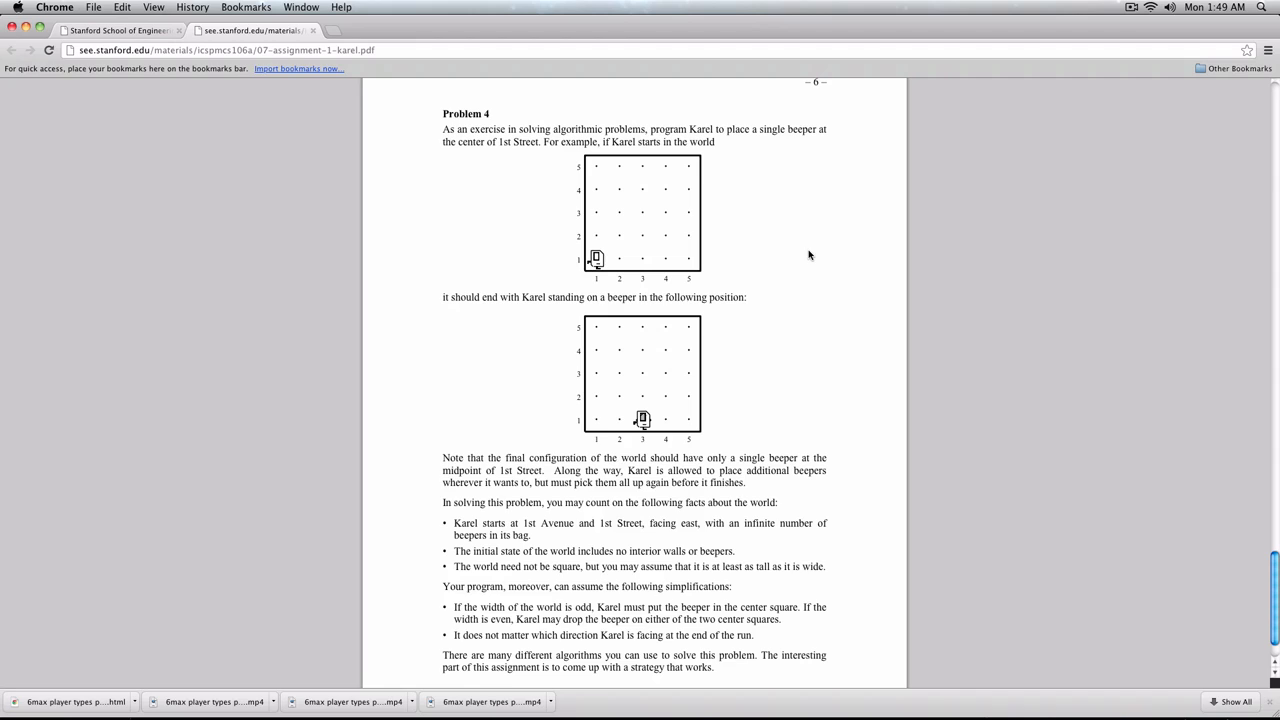
{"action": "mouse_move", "coordinate": [652, 262]}
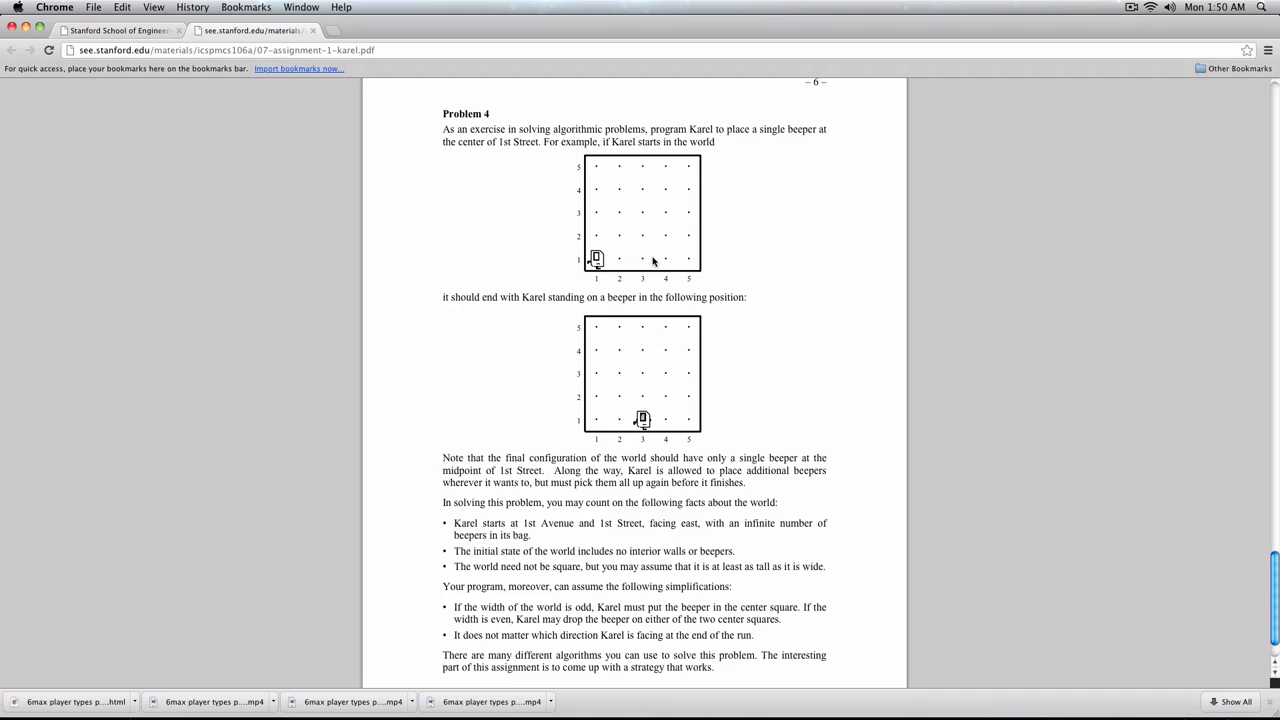
{"action": "mouse_move", "coordinate": [700, 256]}
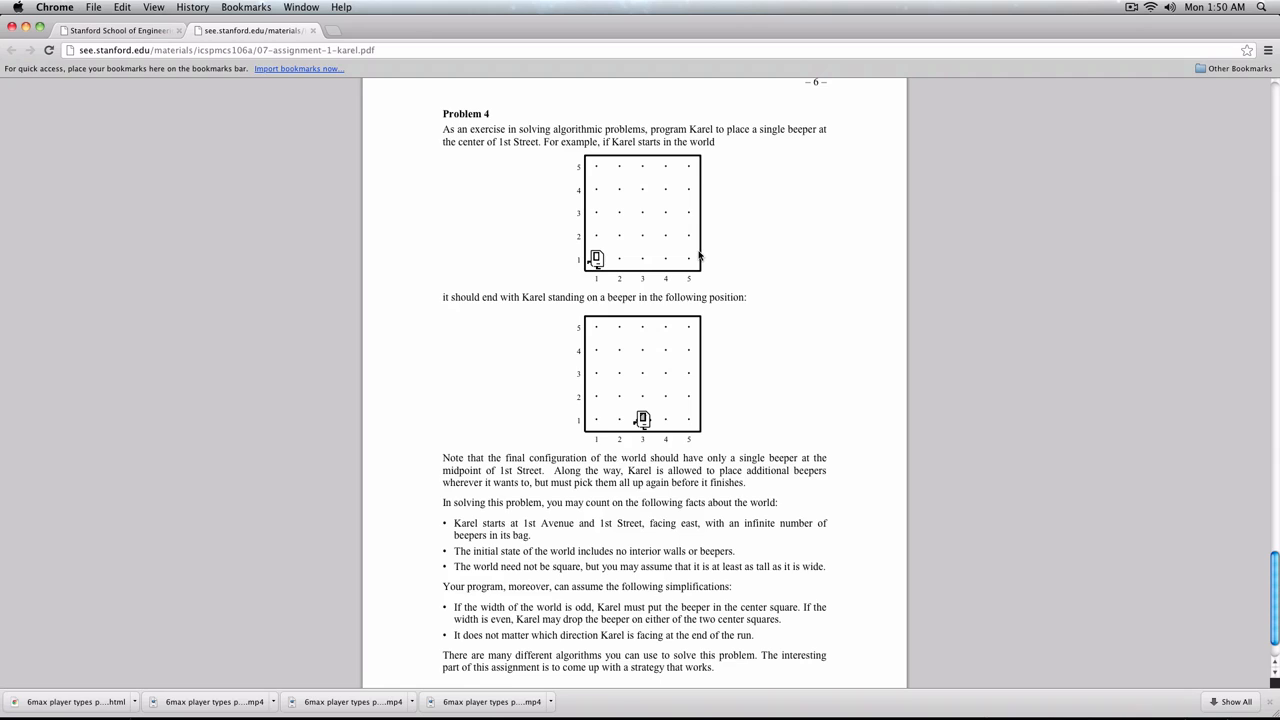
{"action": "mouse_move", "coordinate": [710, 258]}
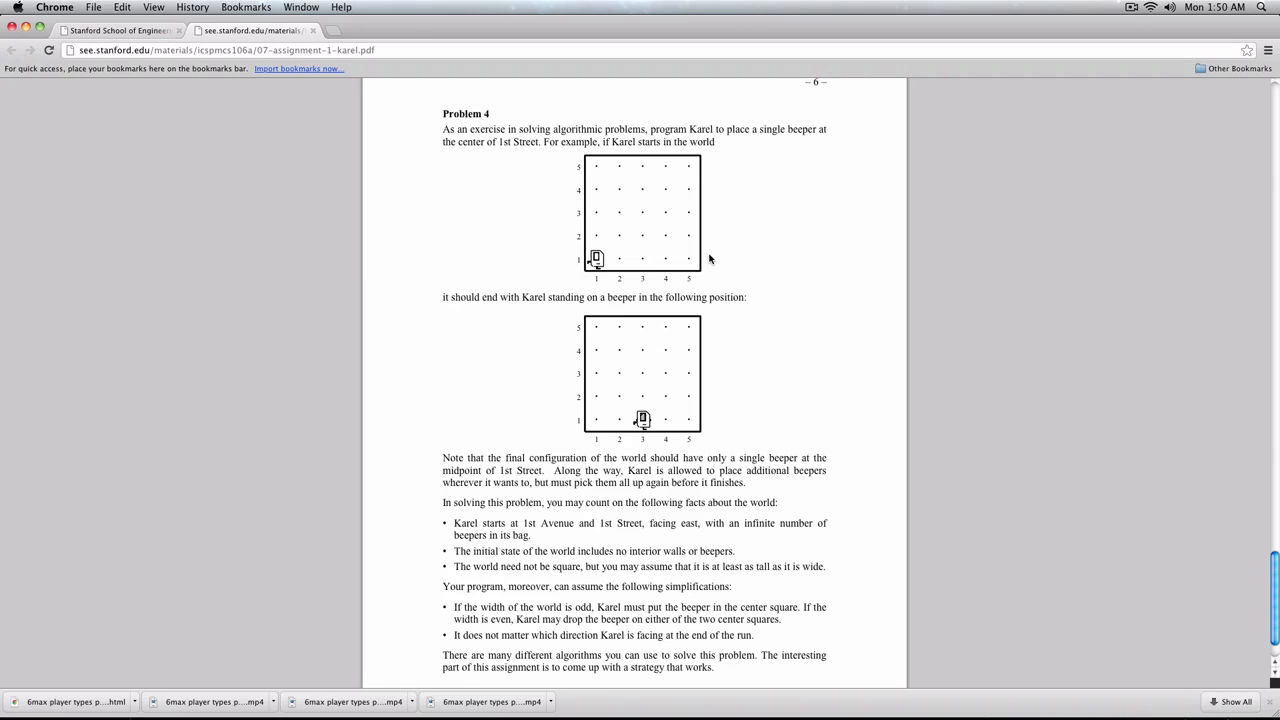
{"action": "mouse_move", "coordinate": [623, 279]}
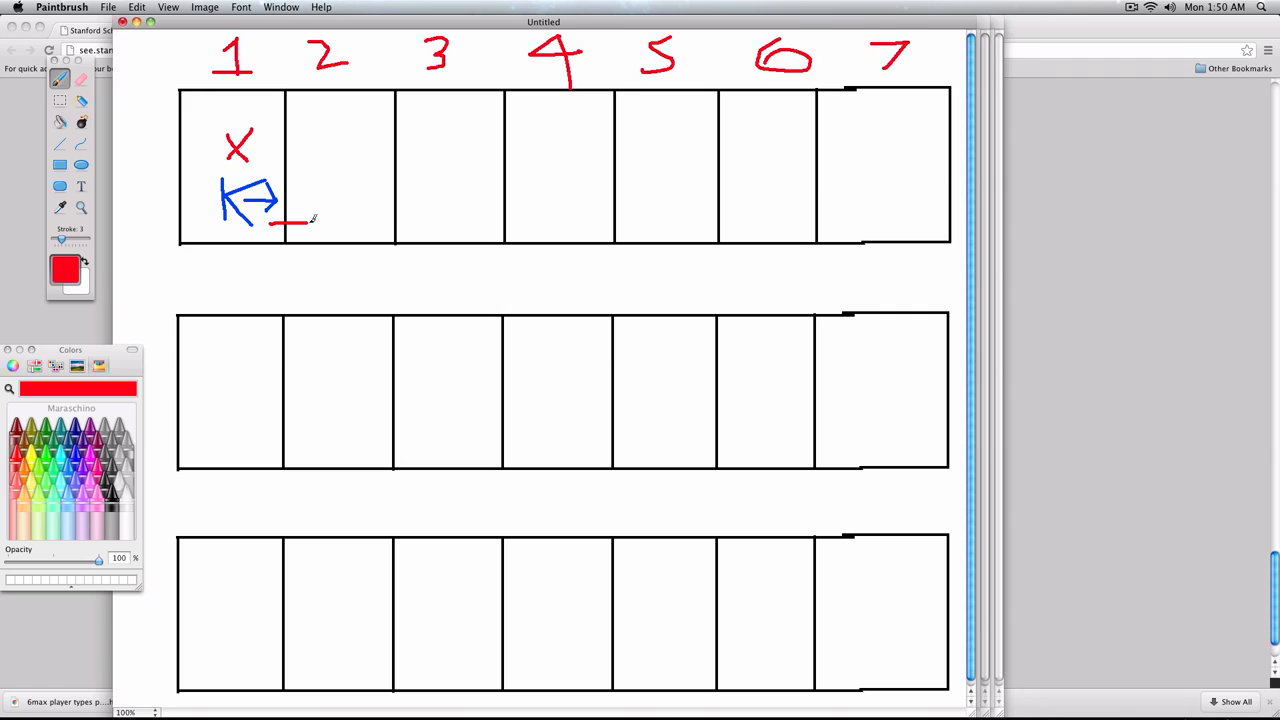
- Draw Karel's red path east along the top row to square 7 and back
{"action": "left_click_drag", "start_coordinate": [295, 222], "coordinate": [860, 212]}
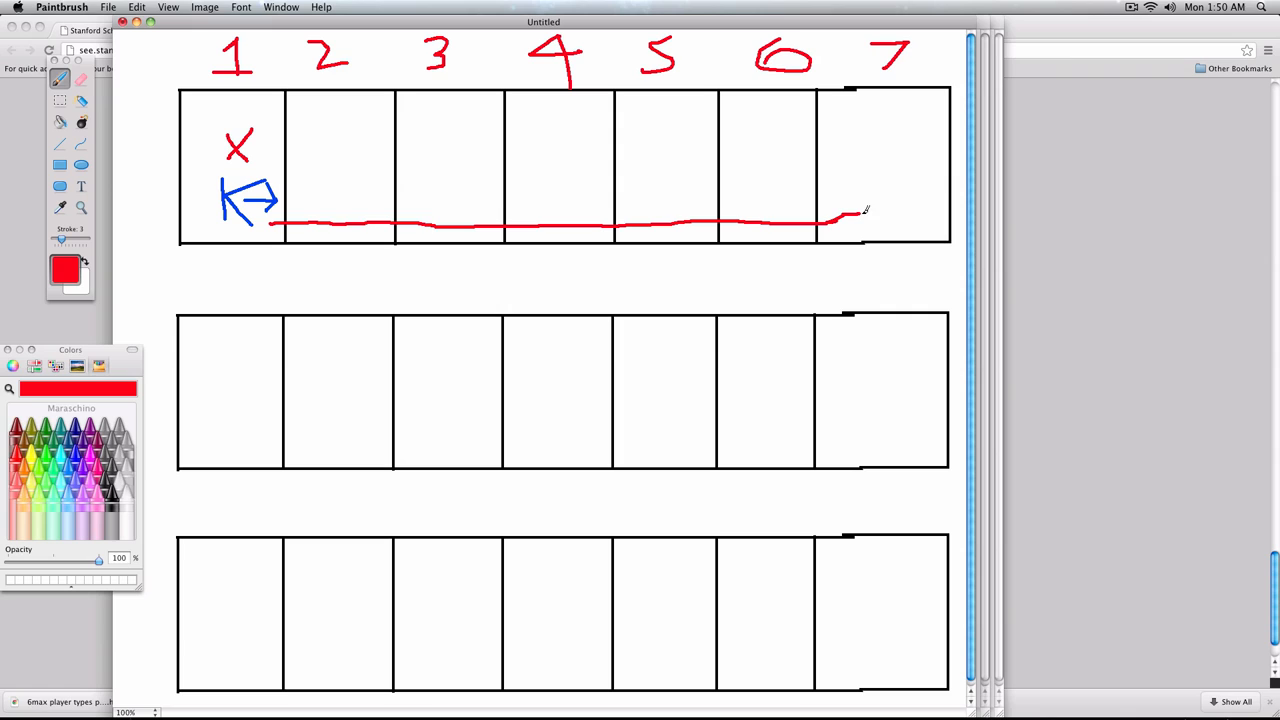
{"action": "left_click_drag", "start_coordinate": [810, 218], "coordinate": [910, 218]}
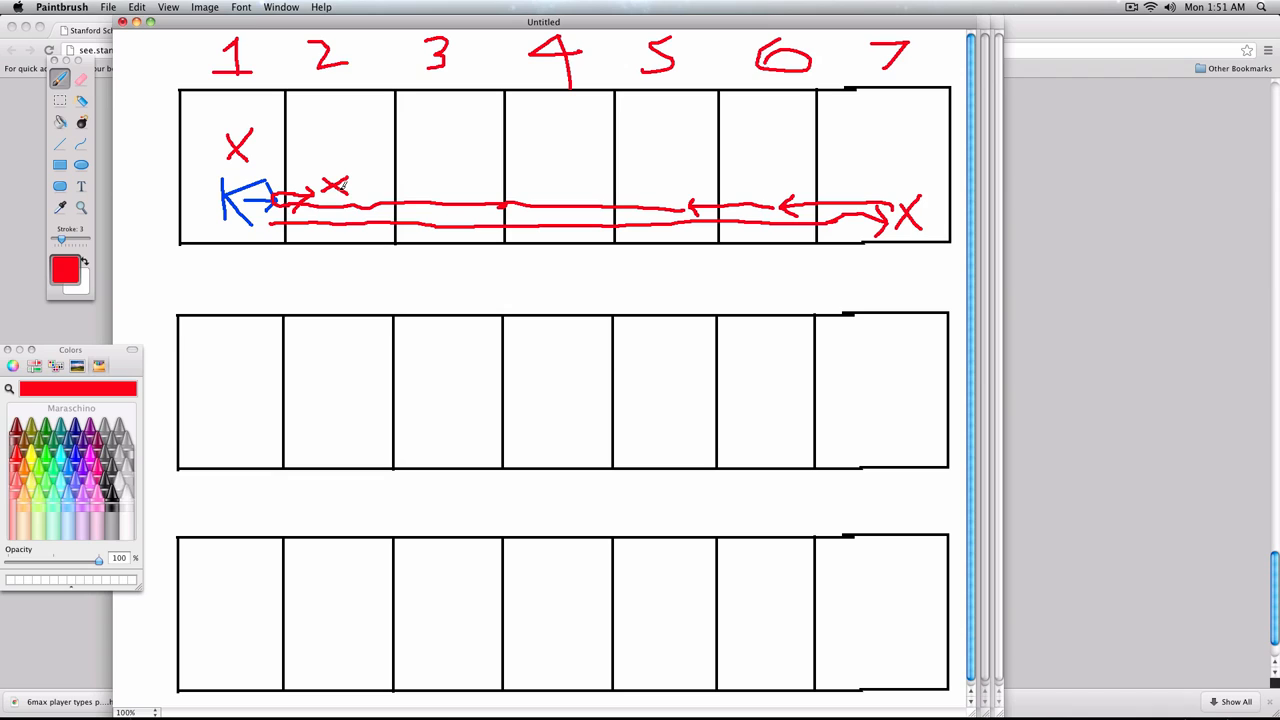
- Draw Karel's repeated red trips between squares 2 and 6, marking beepers in squares 3 and 6
{"action": "left_click_drag", "start_coordinate": [350, 190], "coordinate": [490, 188]}
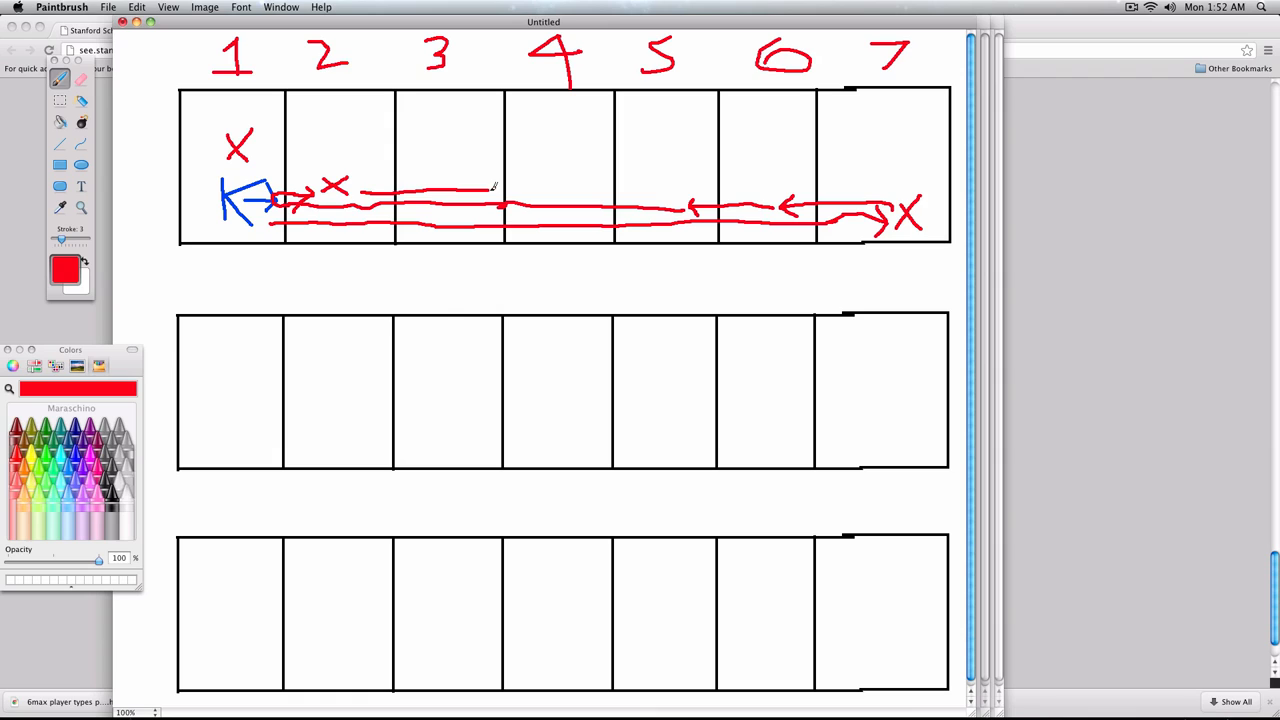
{"action": "left_click_drag", "start_coordinate": [490, 200], "coordinate": [530, 185]}
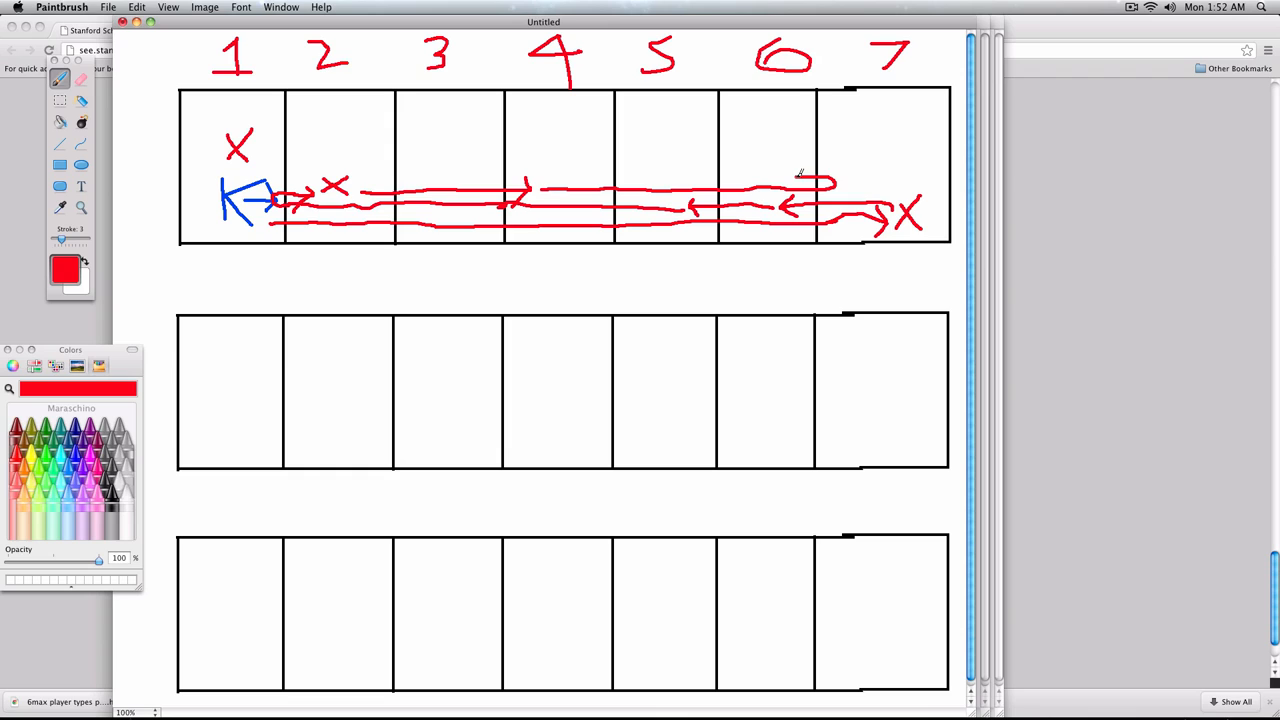
{"action": "left_click_drag", "start_coordinate": [600, 172], "coordinate": [815, 172]}
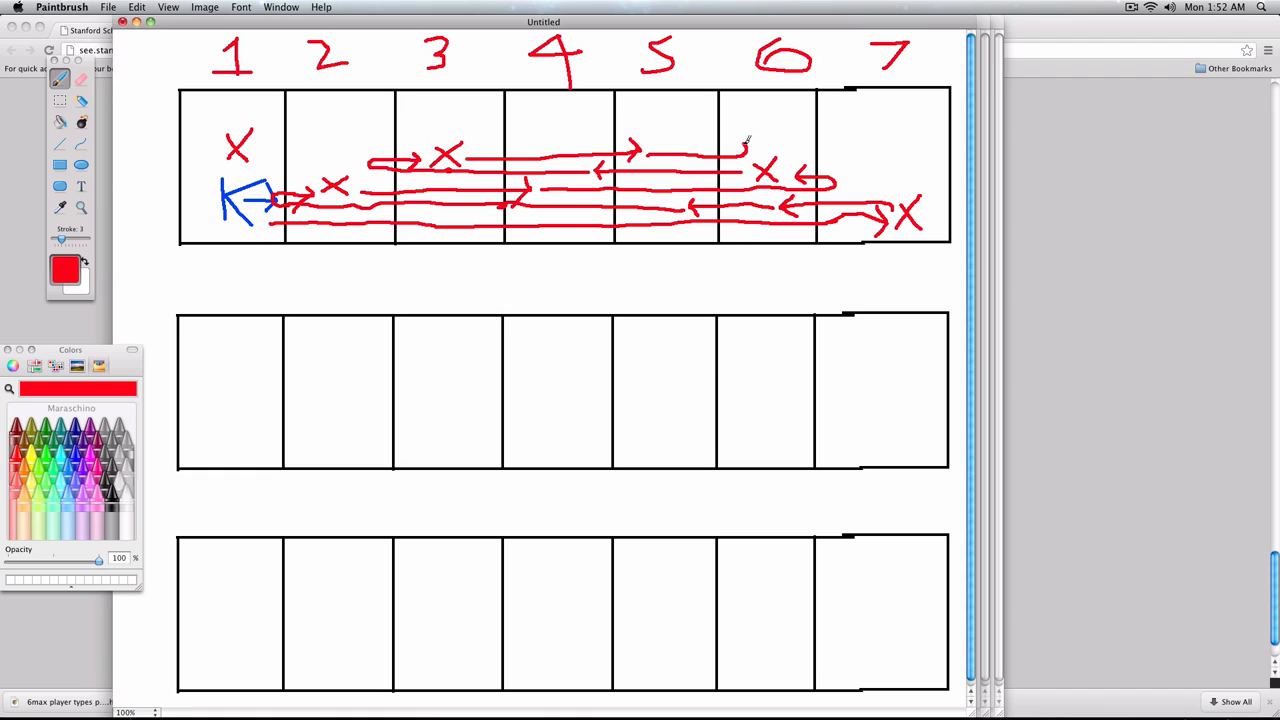
{"action": "left_click_drag", "start_coordinate": [745, 150], "coordinate": [675, 145]}
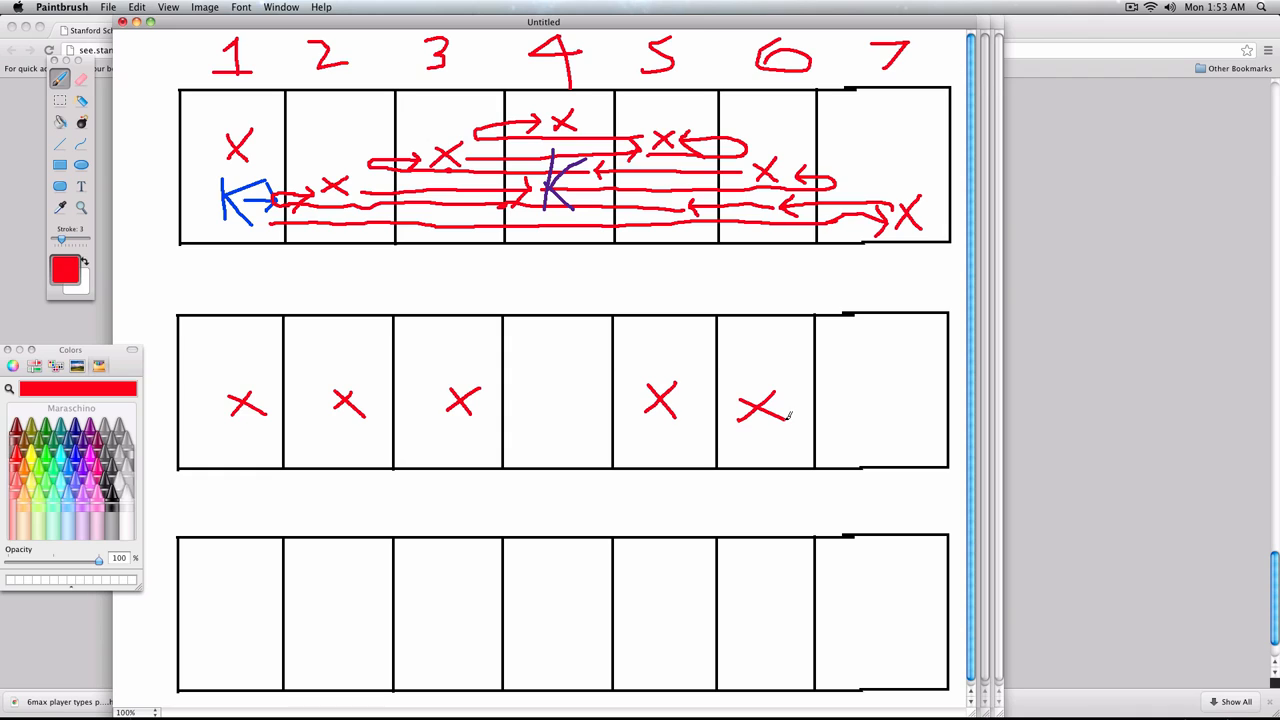
- Fill the middle row with beepers and draw Karel's thick arrow east to square 7, clearing beepers
{"action": "left_click_drag", "start_coordinate": [865, 390], "coordinate": [895, 410]}
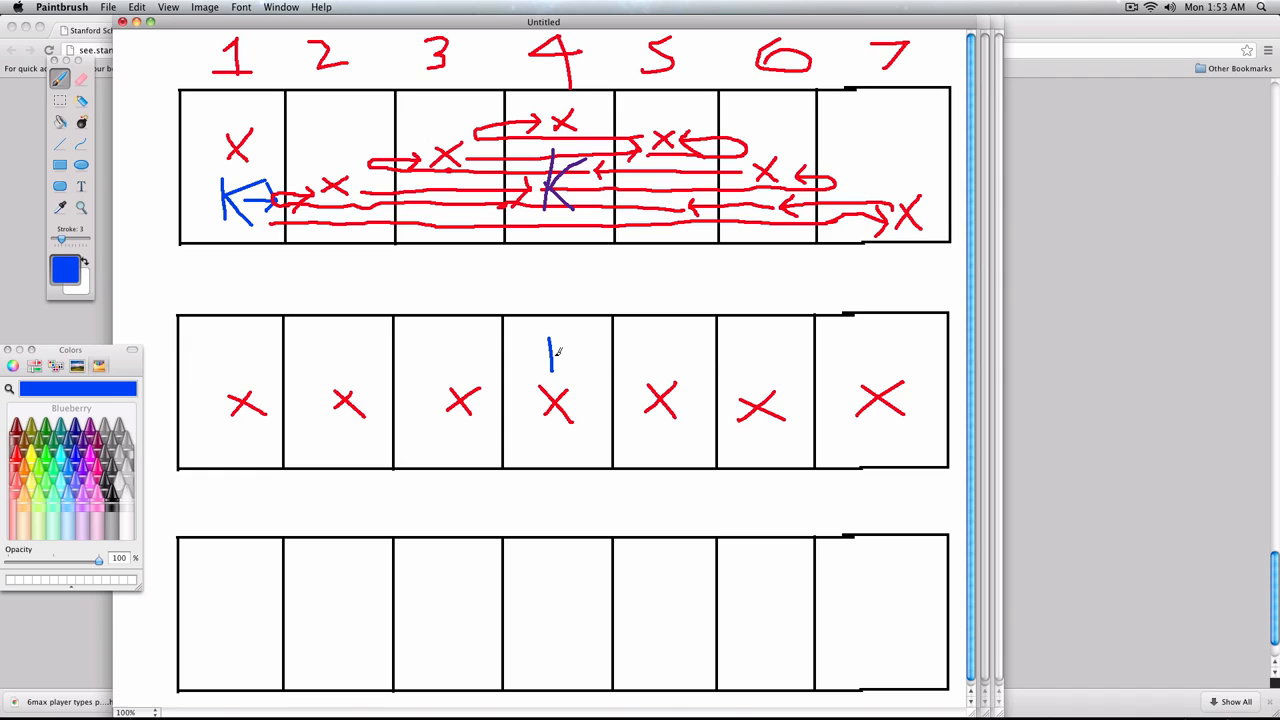
{"action": "left_click_drag", "start_coordinate": [548, 345], "coordinate": [590, 365]}
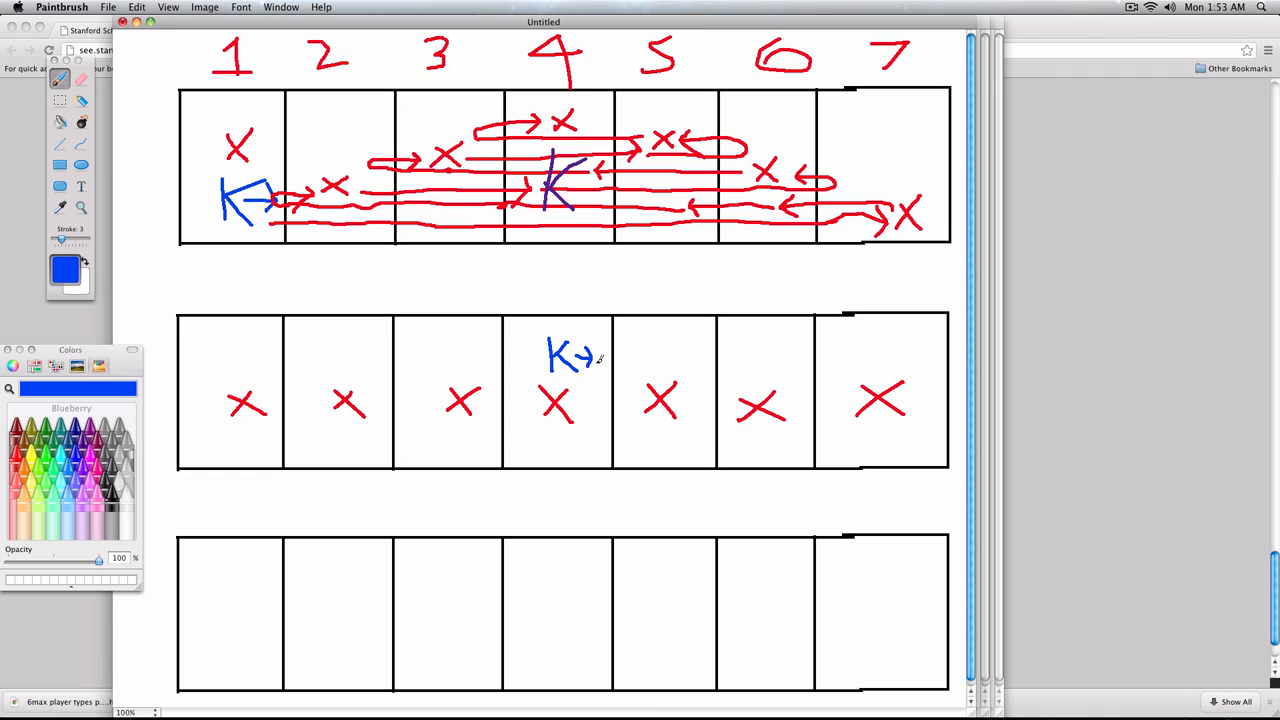
{"action": "left_click_drag", "start_coordinate": [590, 362], "coordinate": [630, 360]}
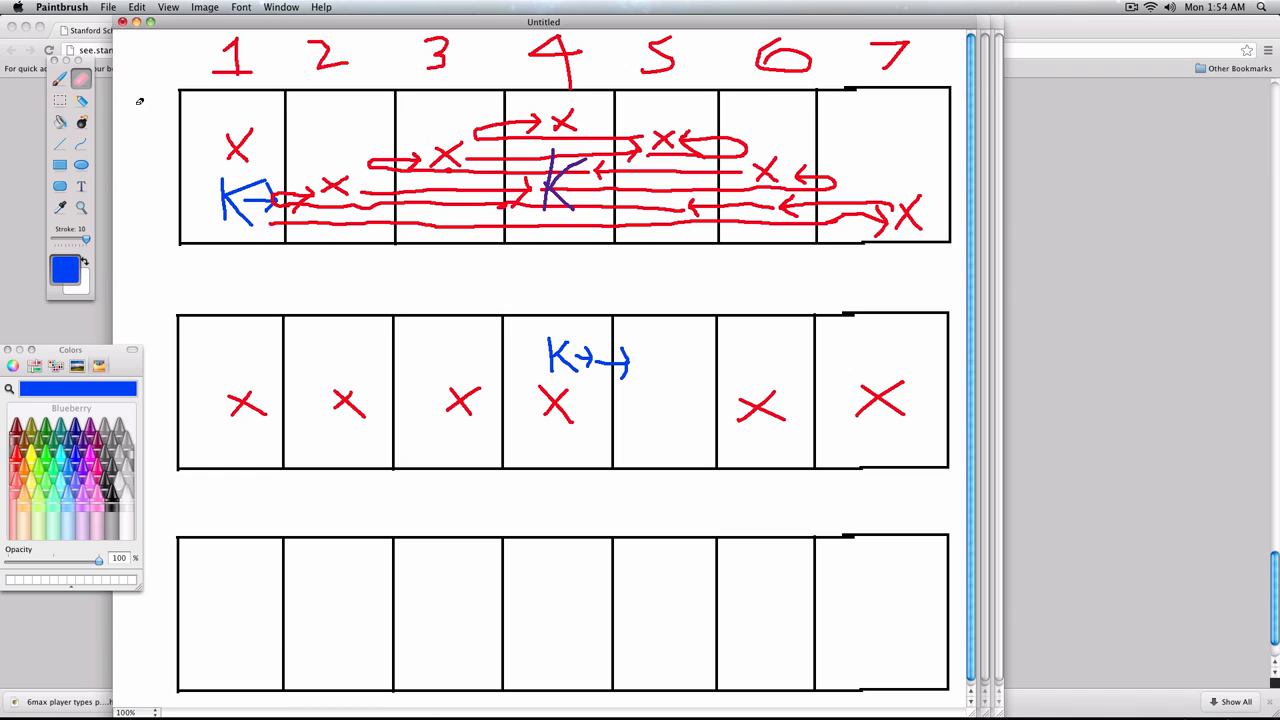
{"action": "left_click_drag", "start_coordinate": [630, 370], "coordinate": [775, 370]}
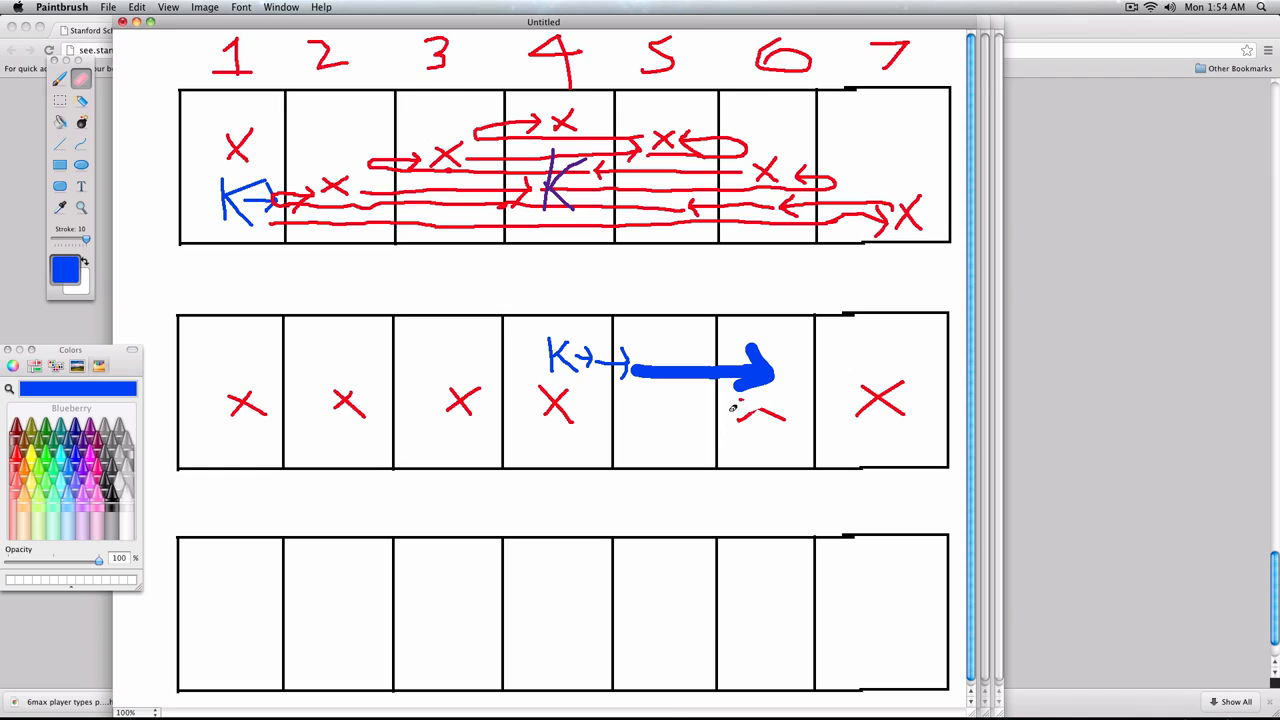
{"action": "left_click_drag", "start_coordinate": [780, 370], "coordinate": [895, 370]}
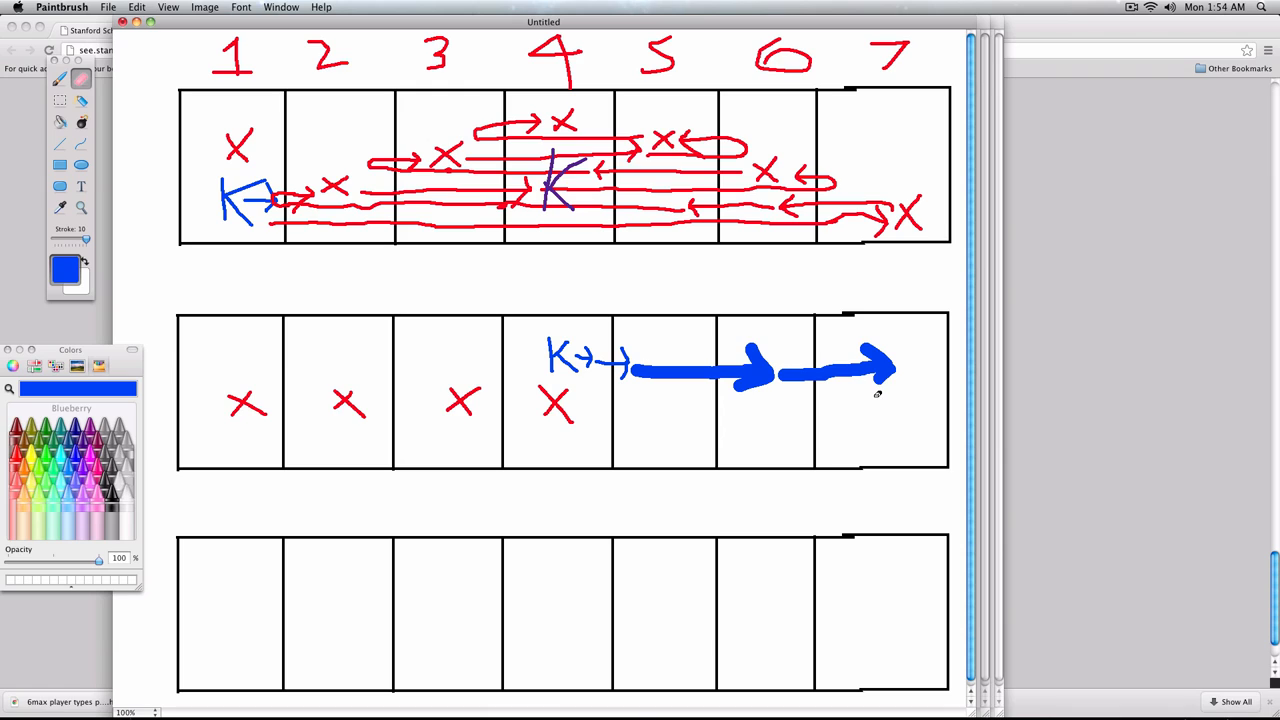
- Draw the blue return arrow from column 4 back to column 1
{"action": "left_click", "coordinate": [58, 80]}
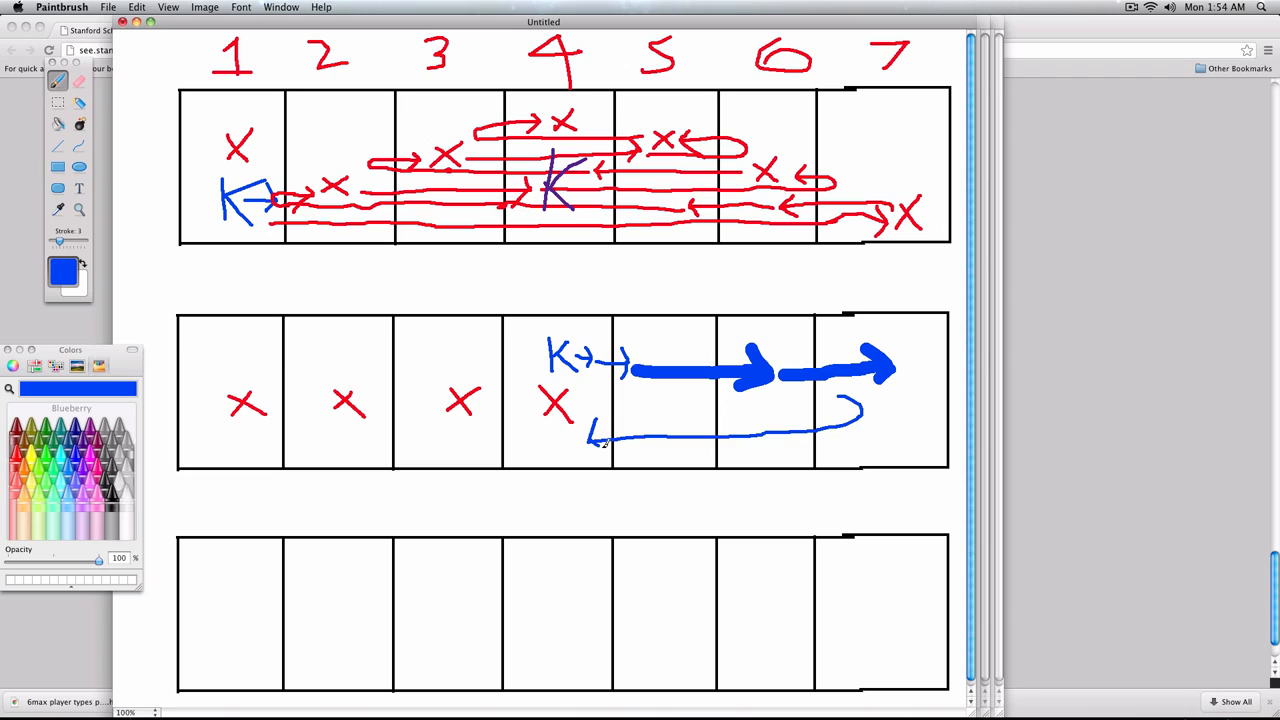
{"action": "left_click_drag", "start_coordinate": [590, 443], "coordinate": [455, 443]}
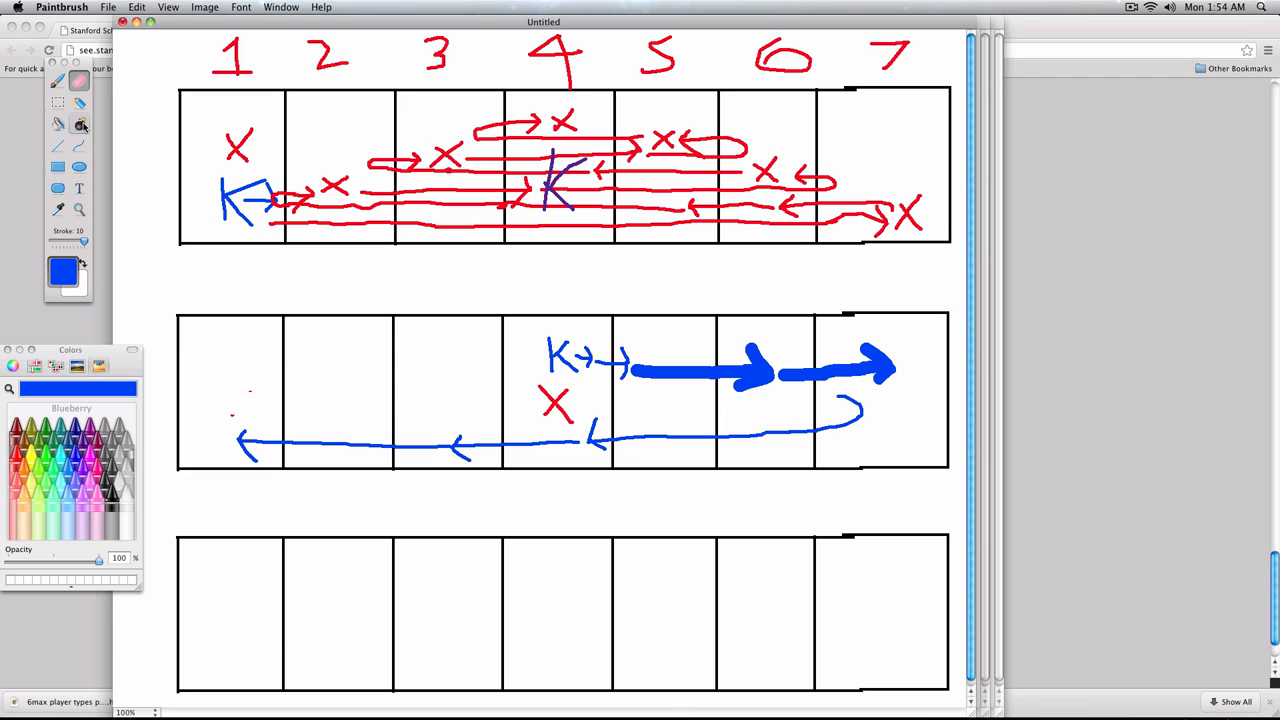
{"action": "left_click", "coordinate": [58, 81]}
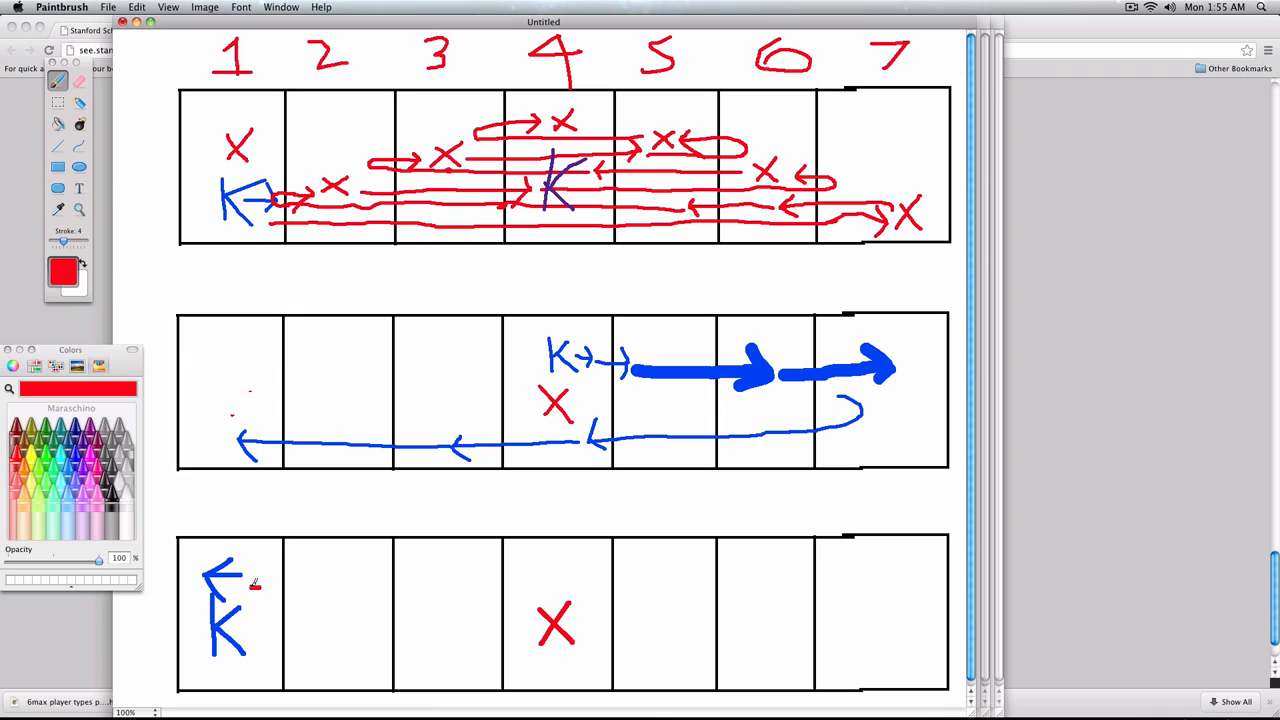
- Draw a red arrow from Karel in column 1 to the X in column 4
{"action": "left_click_drag", "start_coordinate": [250, 578], "coordinate": [535, 575]}
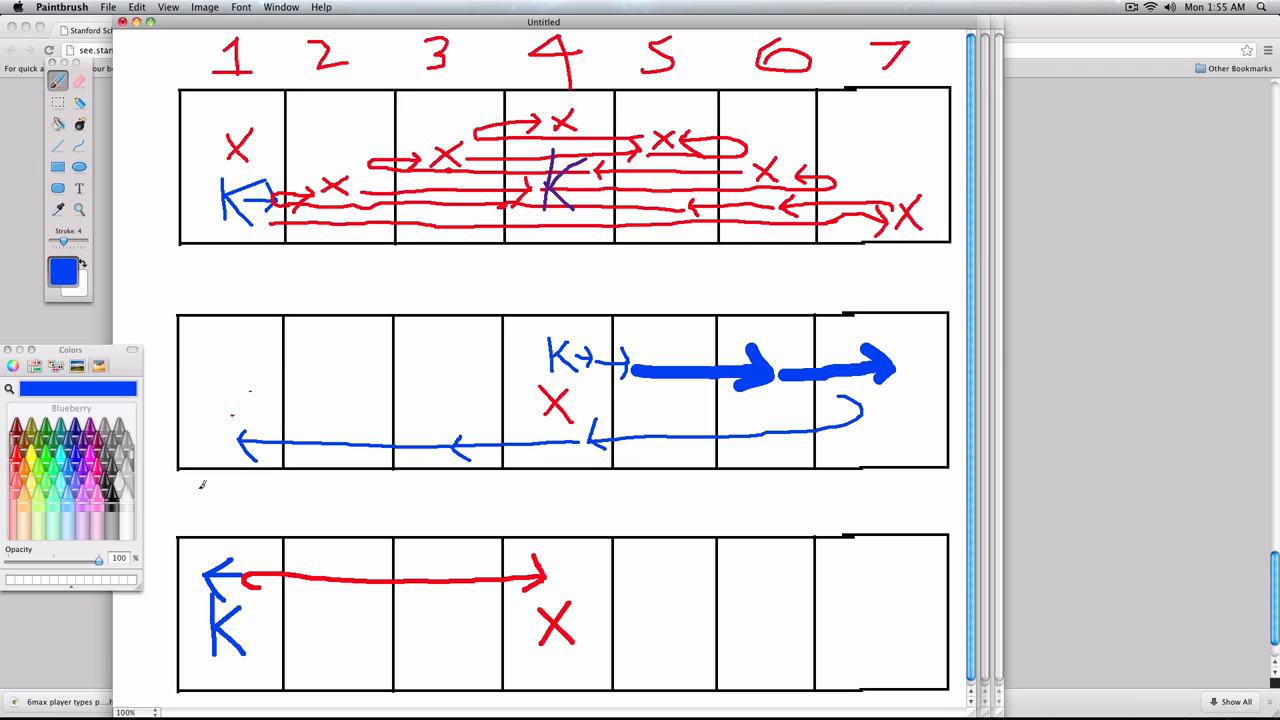
{"action": "left_click_drag", "start_coordinate": [545, 610], "coordinate": [575, 645]}
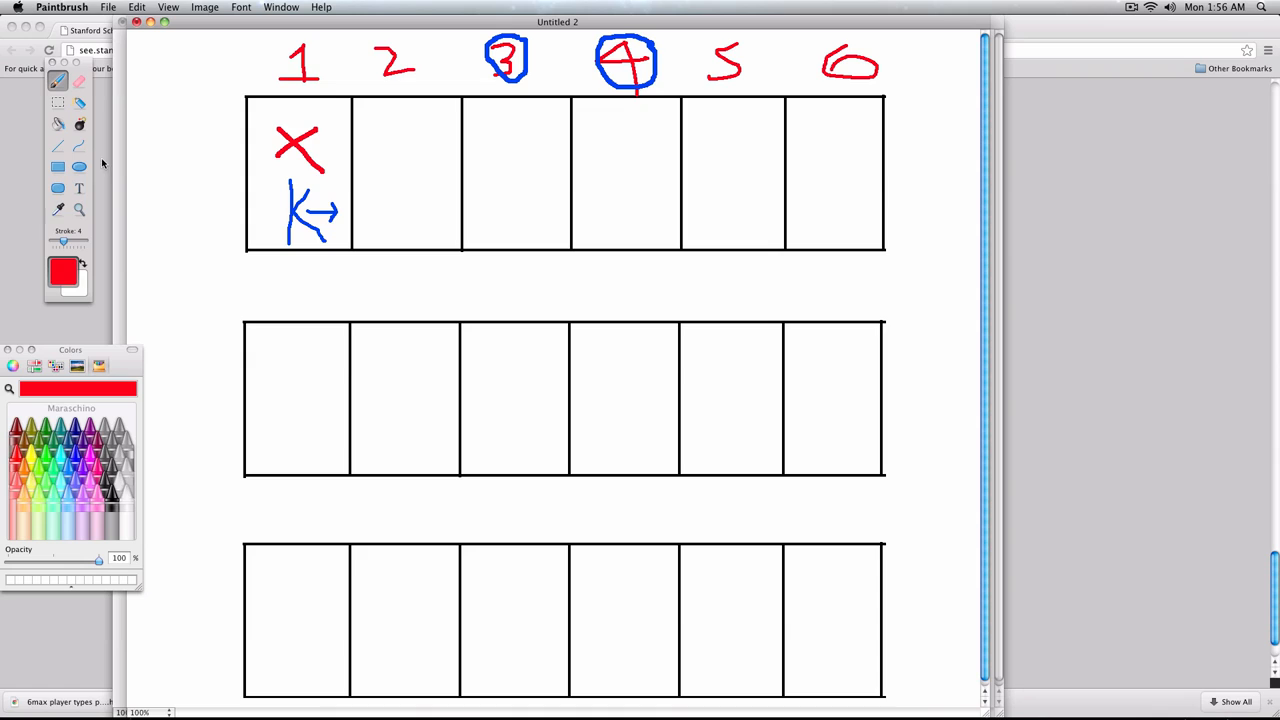
- Draw Karel's red path east to column 6, mark it, and return to column 2
{"action": "left_click_drag", "start_coordinate": [335, 227], "coordinate": [390, 225]}
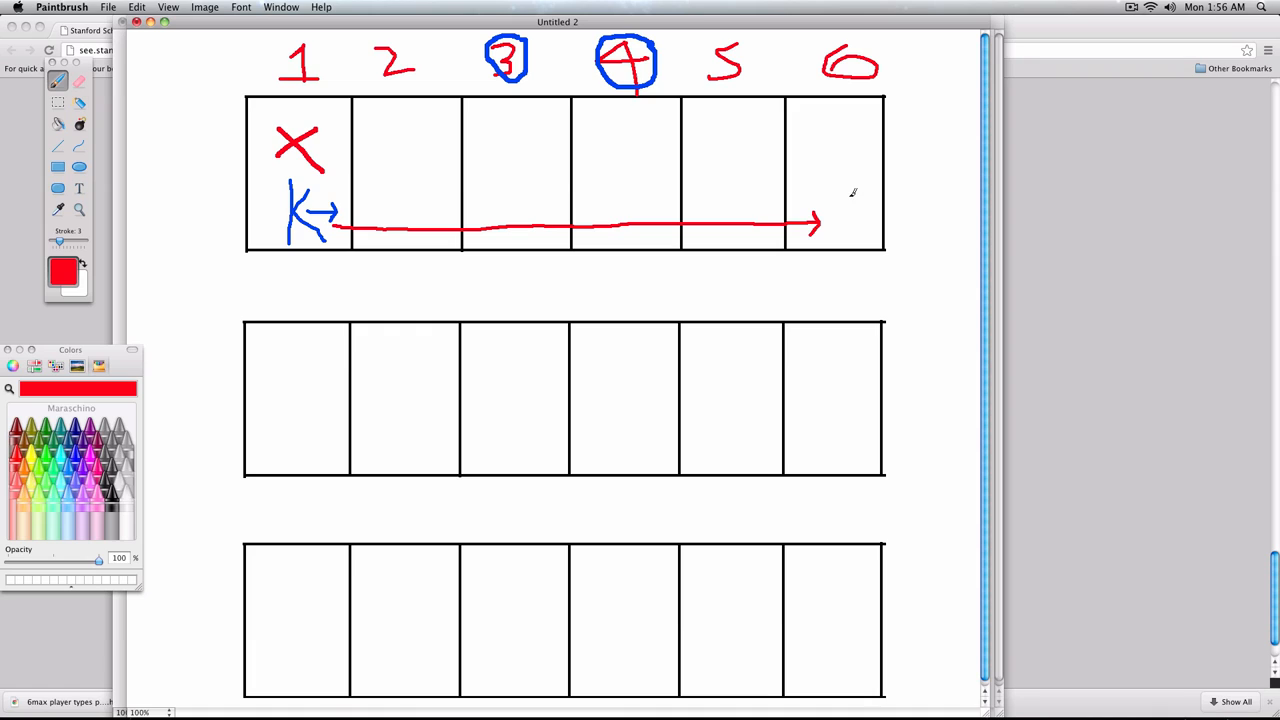
{"action": "left_click_drag", "start_coordinate": [840, 210], "coordinate": [650, 195]}
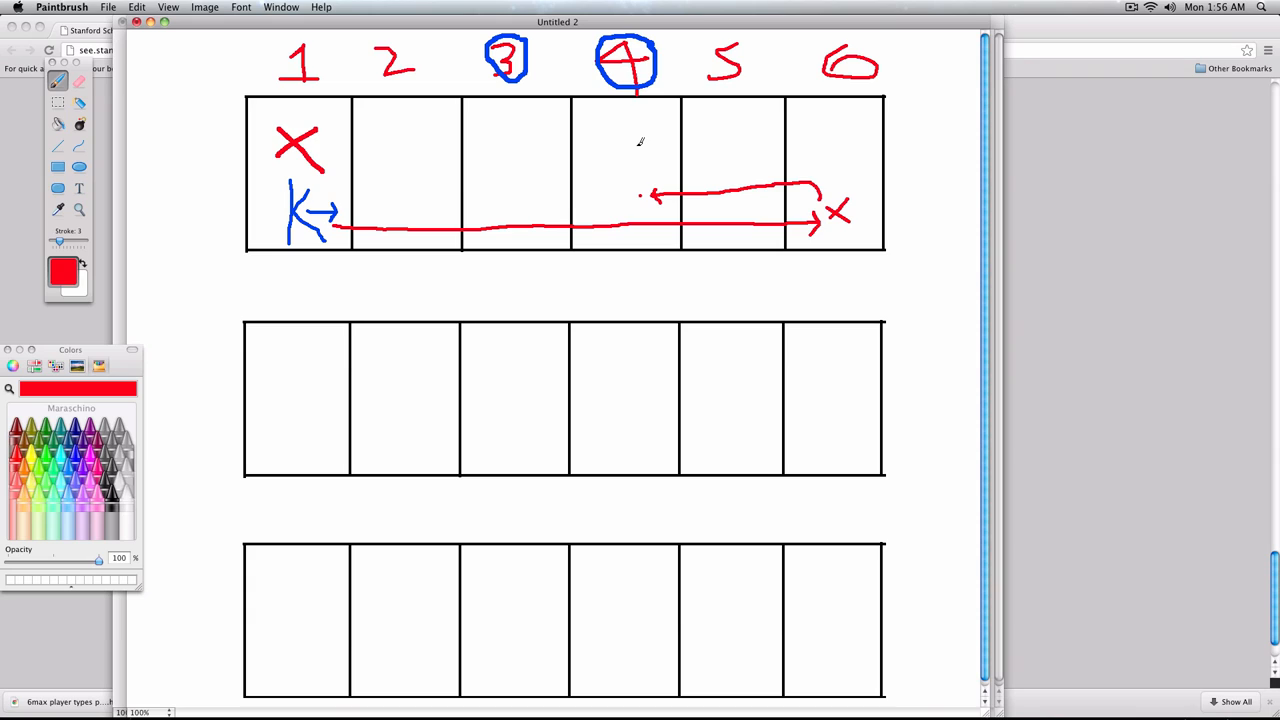
{"action": "mouse_move", "coordinate": [680, 118]}
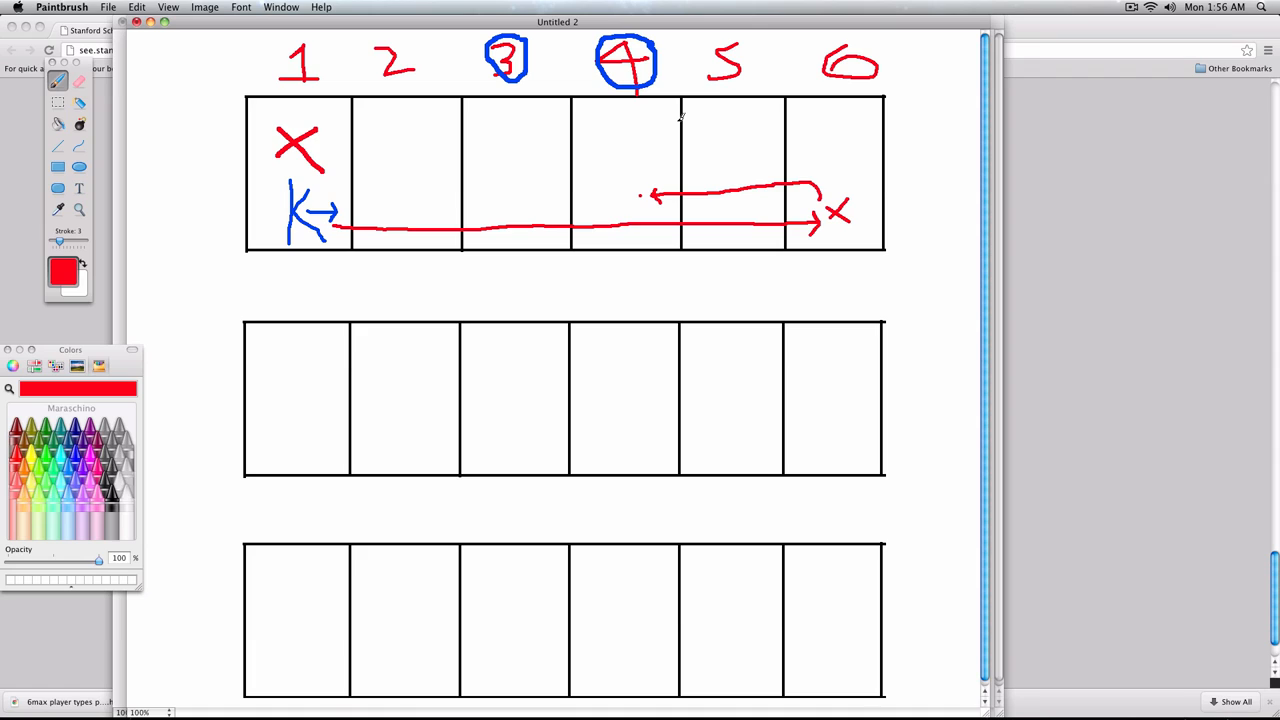
{"action": "left_click_drag", "start_coordinate": [380, 197], "coordinate": [650, 195]}
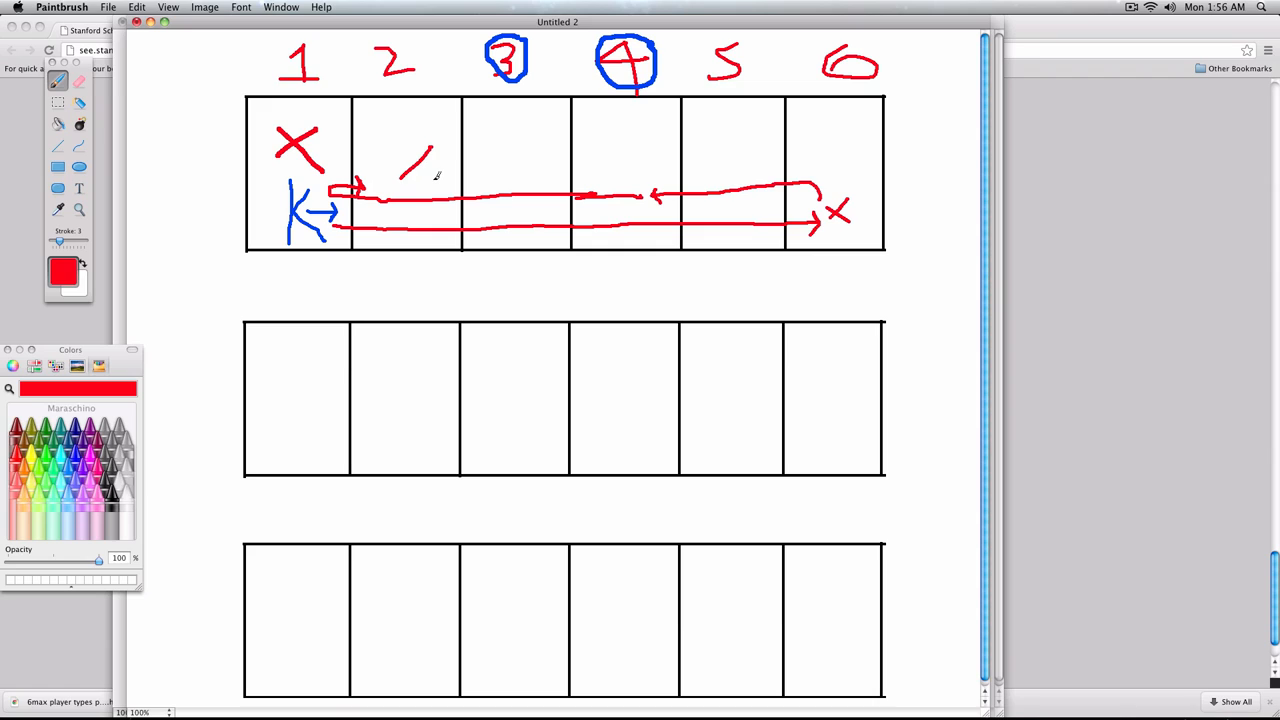
- Mark columns 2, 5, 3 and 4 with path arrows and draw Karel in column 4 of the middle grid
{"action": "left_click_drag", "start_coordinate": [400, 170], "coordinate": [615, 175]}
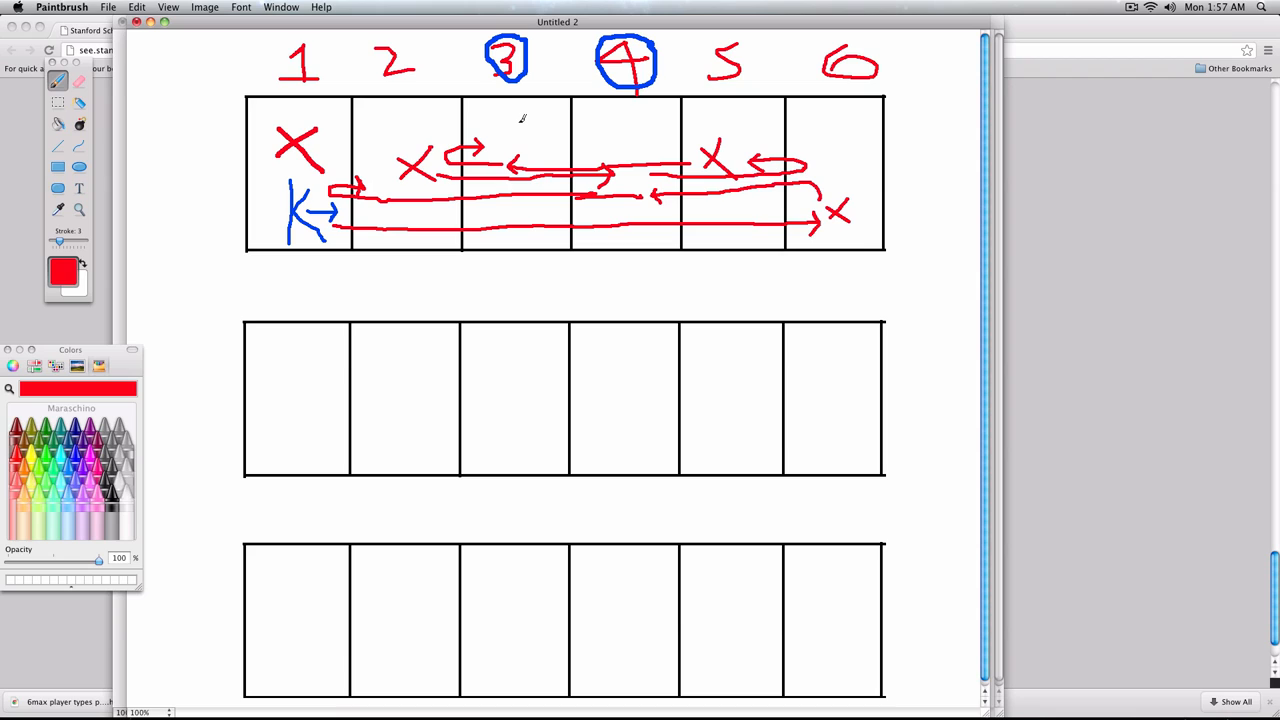
{"action": "left_click_drag", "start_coordinate": [510, 135], "coordinate": [700, 145]}
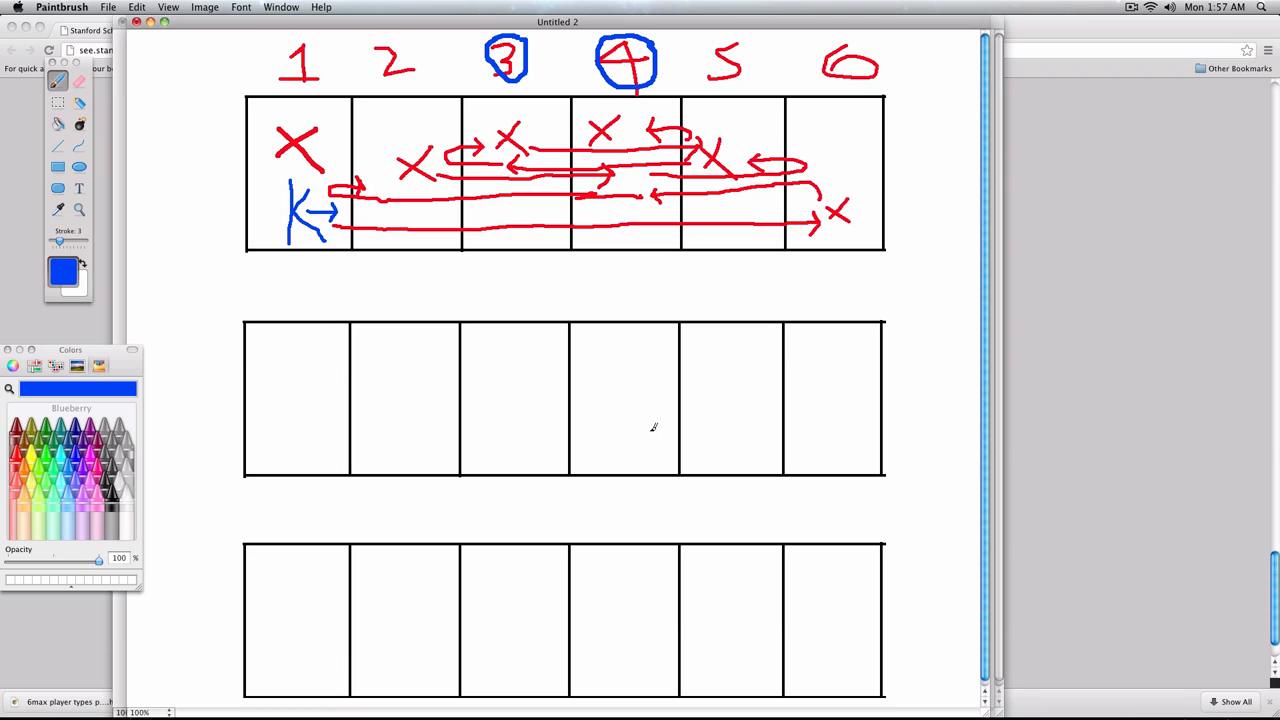
{"action": "left_click_drag", "start_coordinate": [625, 410], "coordinate": [655, 435]}
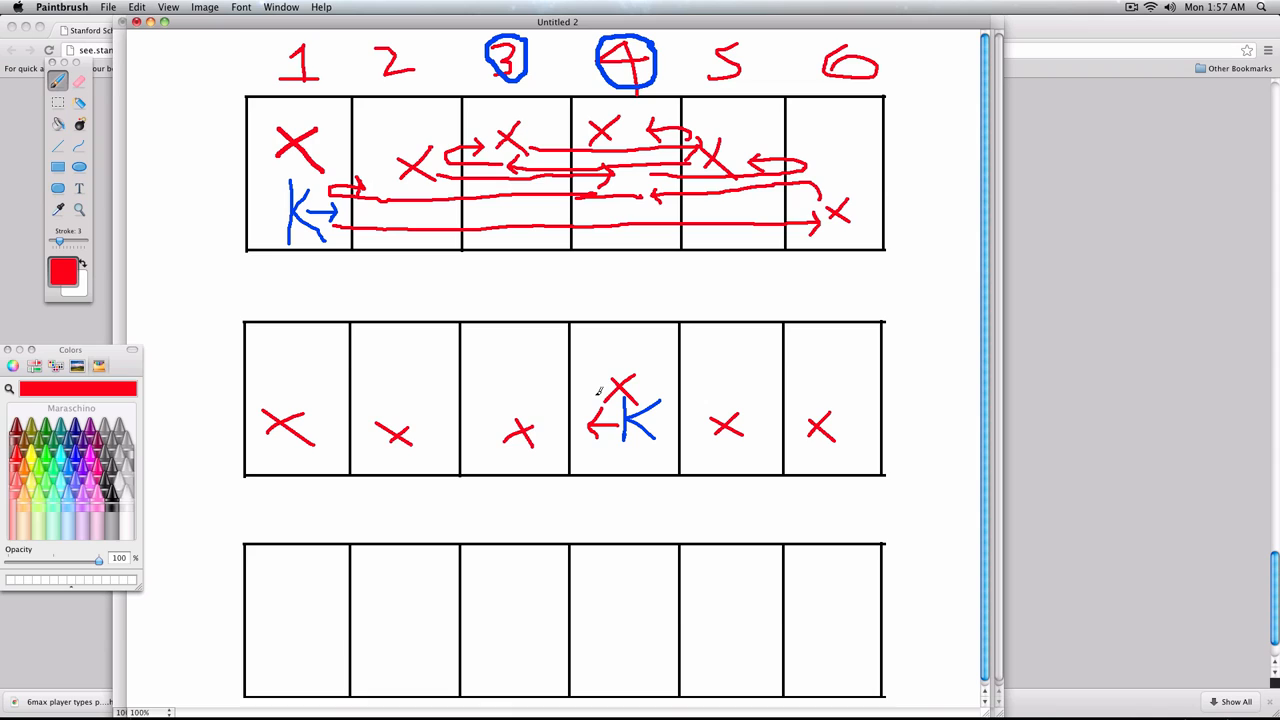
- Draw the return arrow to column 1 and a thick red arrow across to column 6
{"action": "left_click_drag", "start_coordinate": [615, 390], "coordinate": [305, 390]}
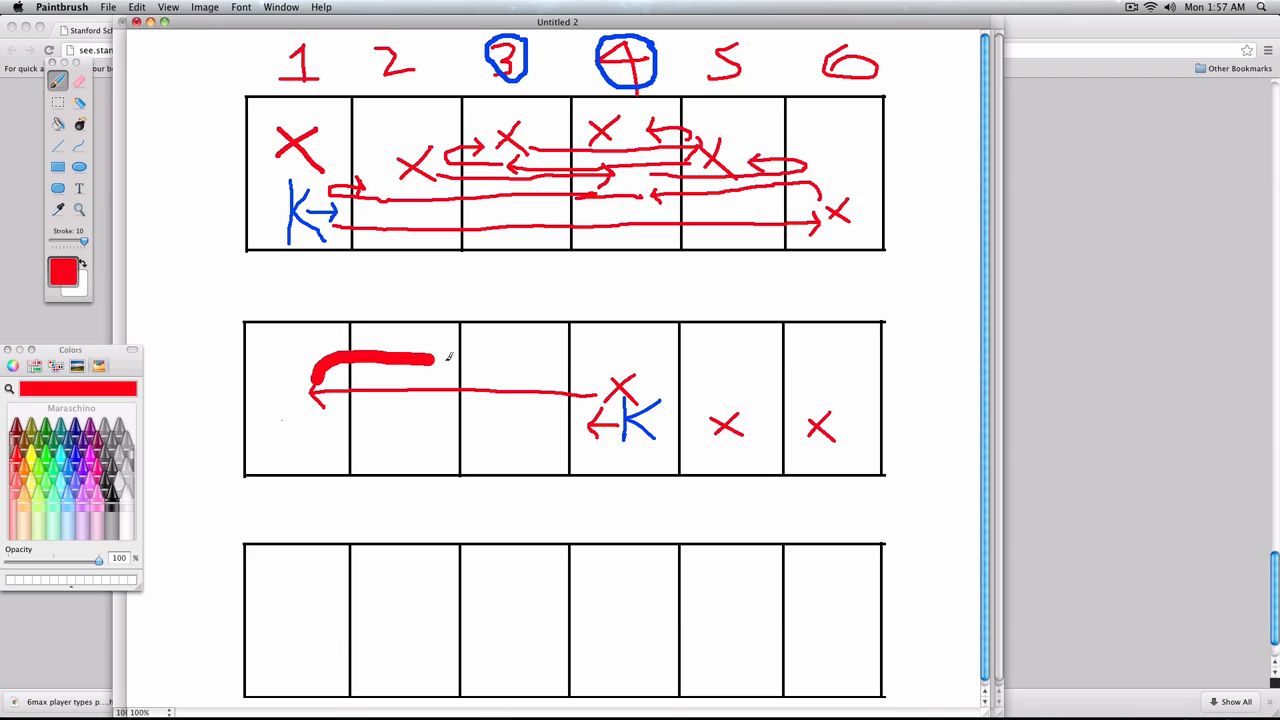
{"action": "left_click_drag", "start_coordinate": [440, 360], "coordinate": [815, 380]}
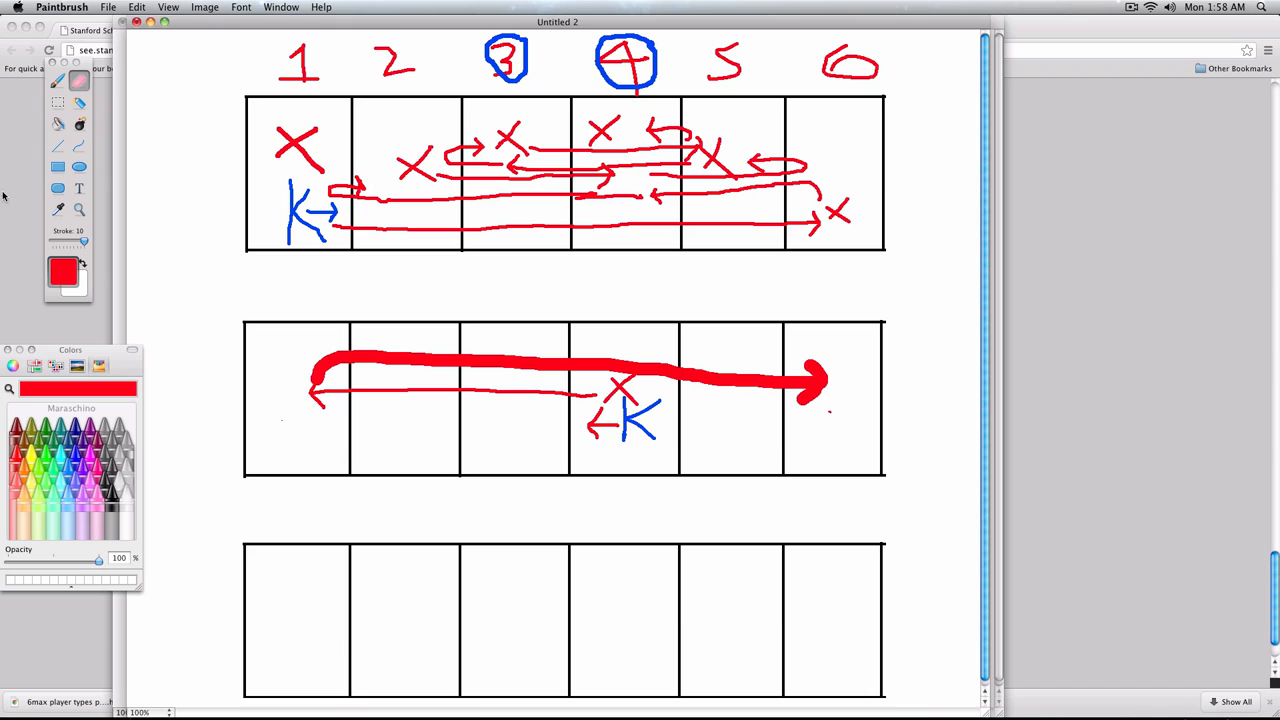
{"action": "left_click", "coordinate": [57, 80]}
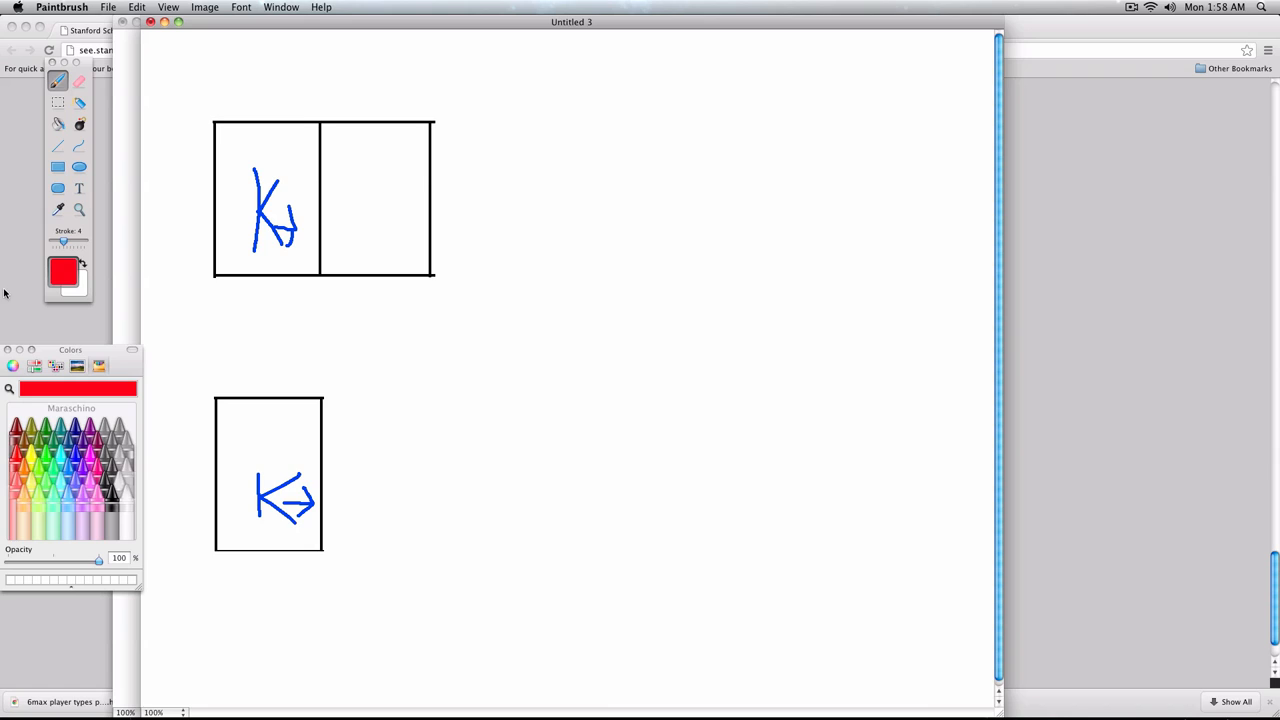
{"action": "mouse_move", "coordinate": [280, 430]}
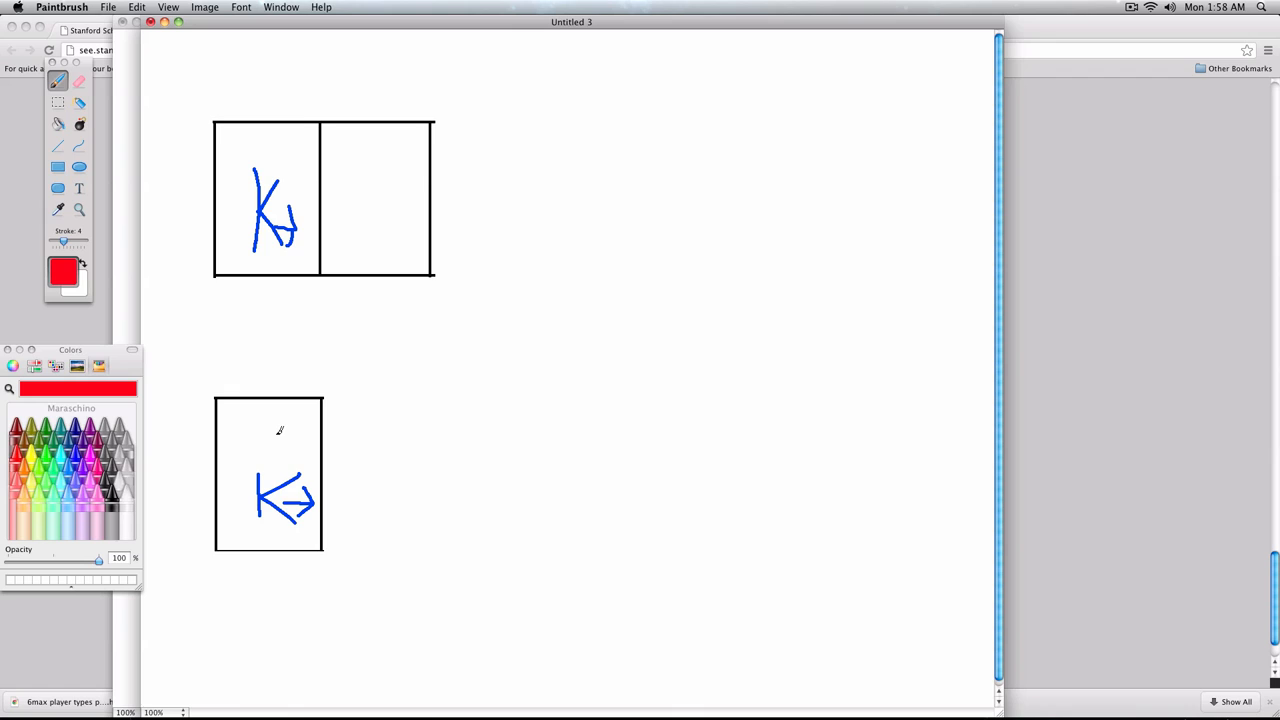
- Mark red X beepers at Karel in both small worlds and draw an arrow into square 2
{"action": "left_click_drag", "start_coordinate": [250, 430], "coordinate": [278, 455]}
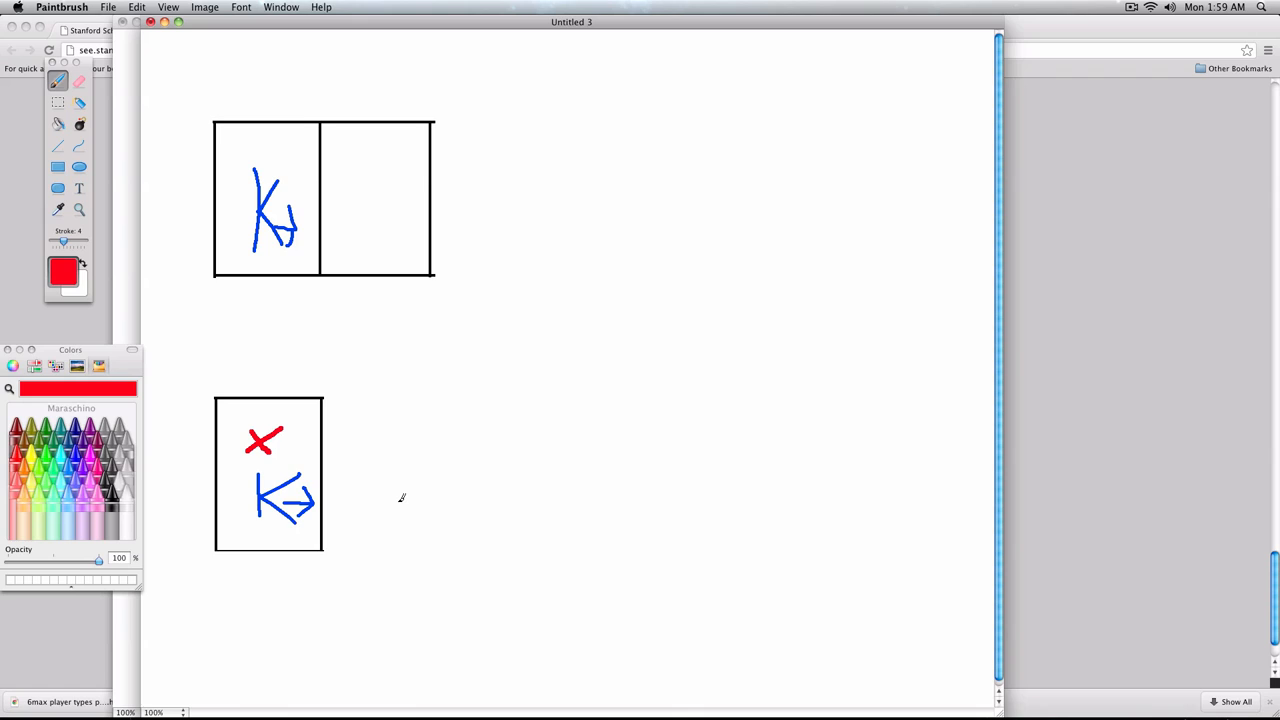
{"action": "left_click_drag", "start_coordinate": [235, 140], "coordinate": [258, 165]}
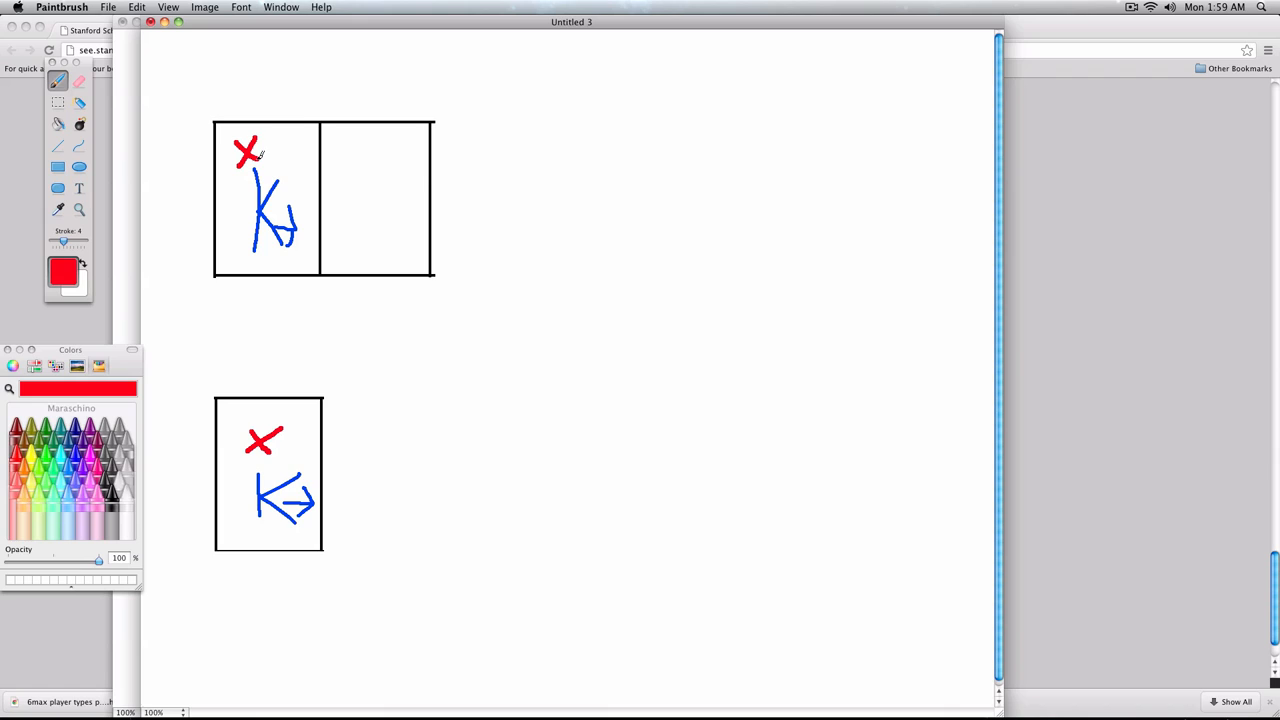
{"action": "left_click_drag", "start_coordinate": [300, 232], "coordinate": [348, 232]}
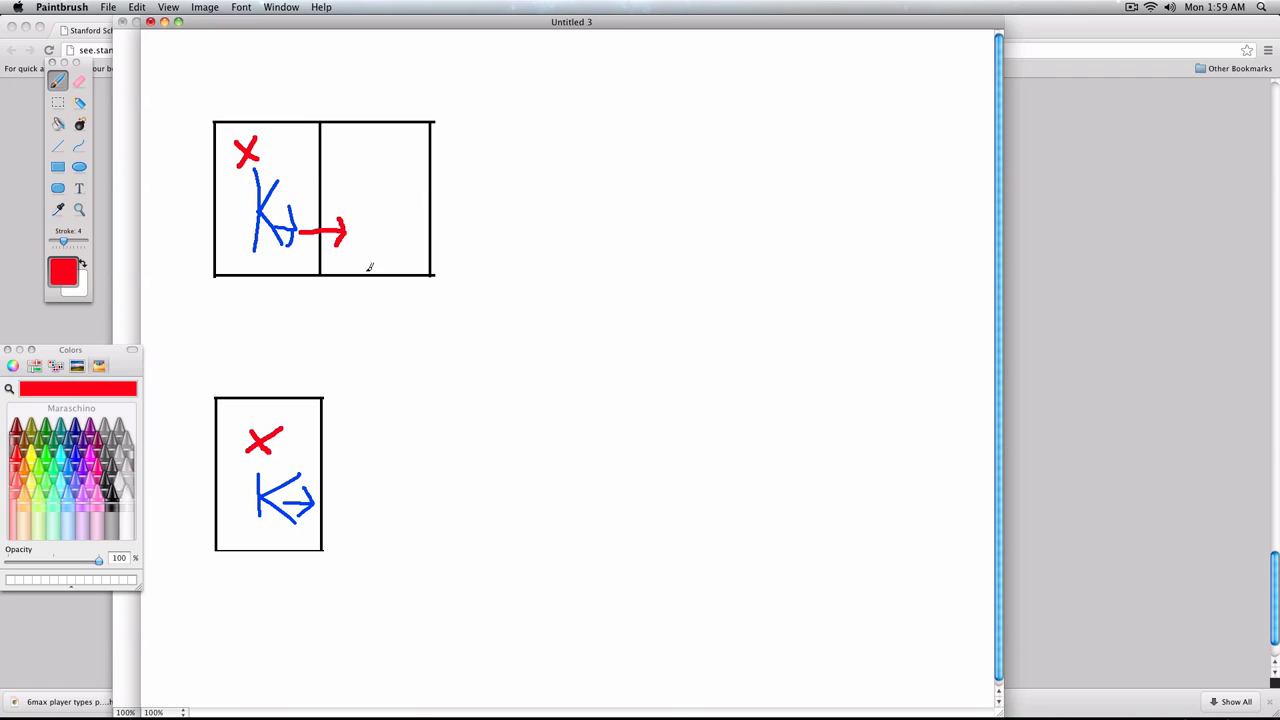
{"action": "mouse_move", "coordinate": [423, 240]}
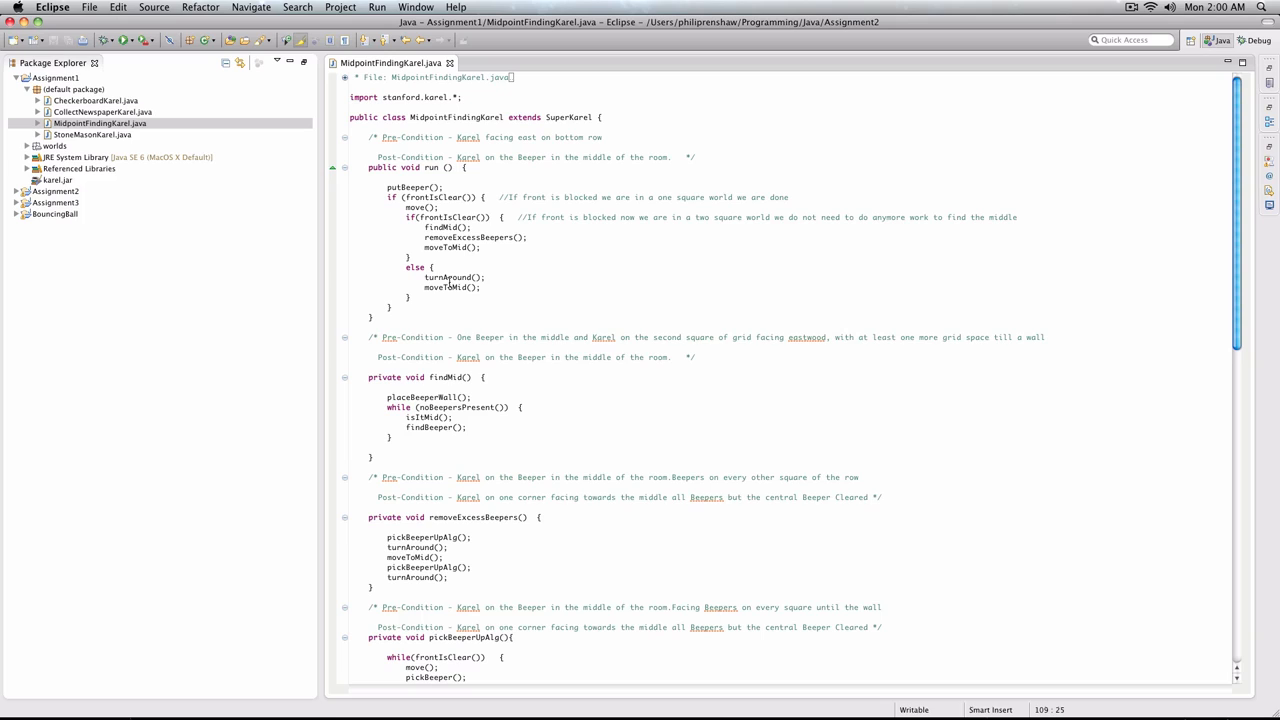
{"action": "mouse_move", "coordinate": [472, 290]}
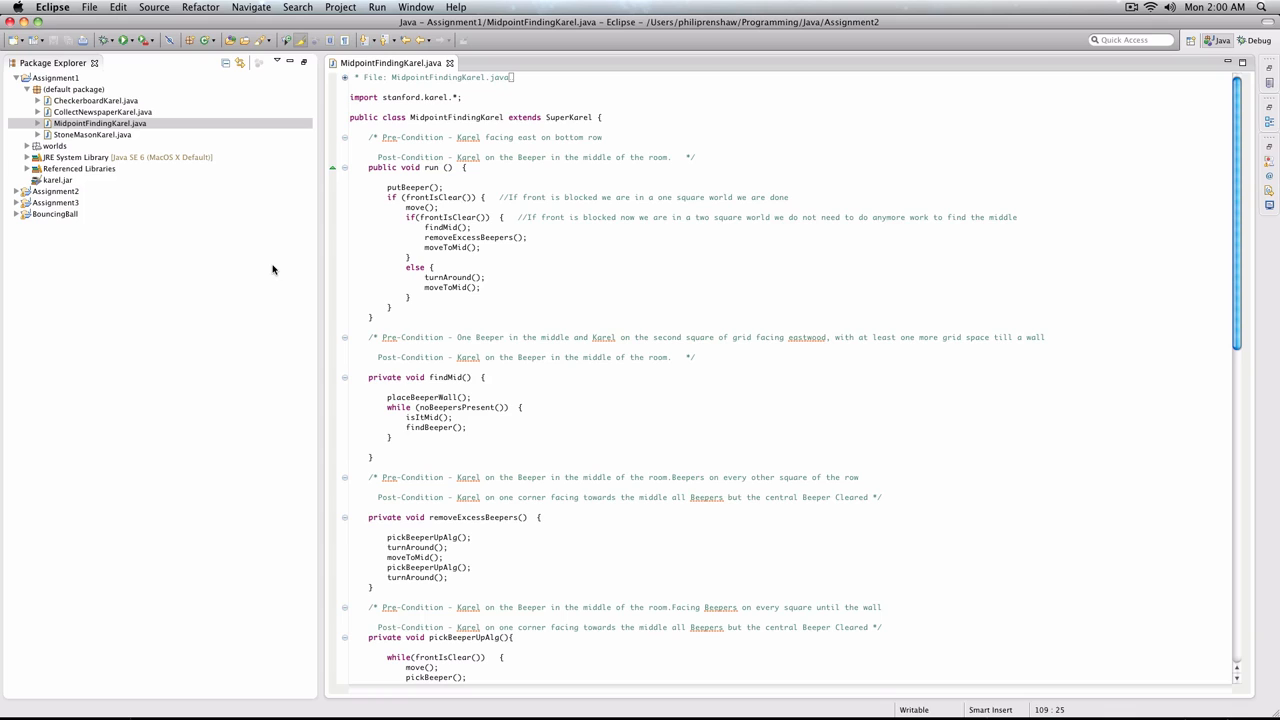
{"action": "scroll", "scroll_direction": "down", "scroll_amount": 3}
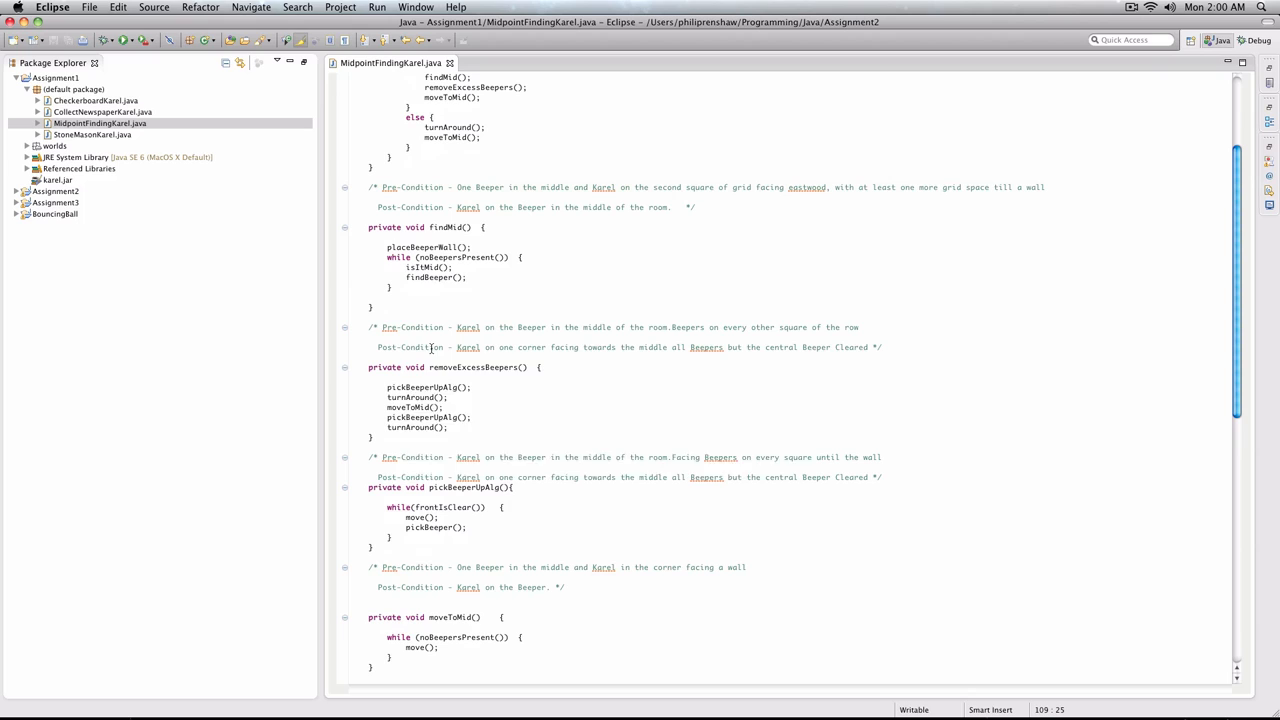
{"action": "scroll", "scroll_direction": "down", "scroll_amount": 3}
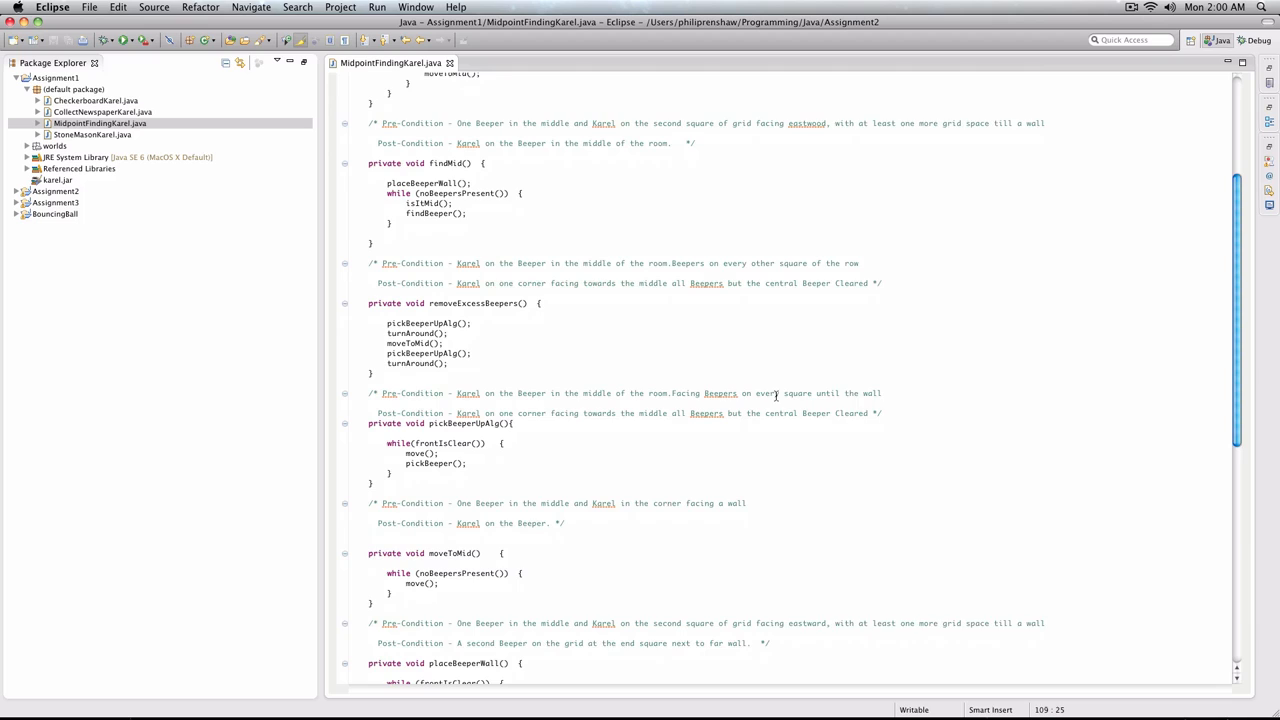
{"action": "scroll", "scroll_direction": "down", "scroll_amount": 3}
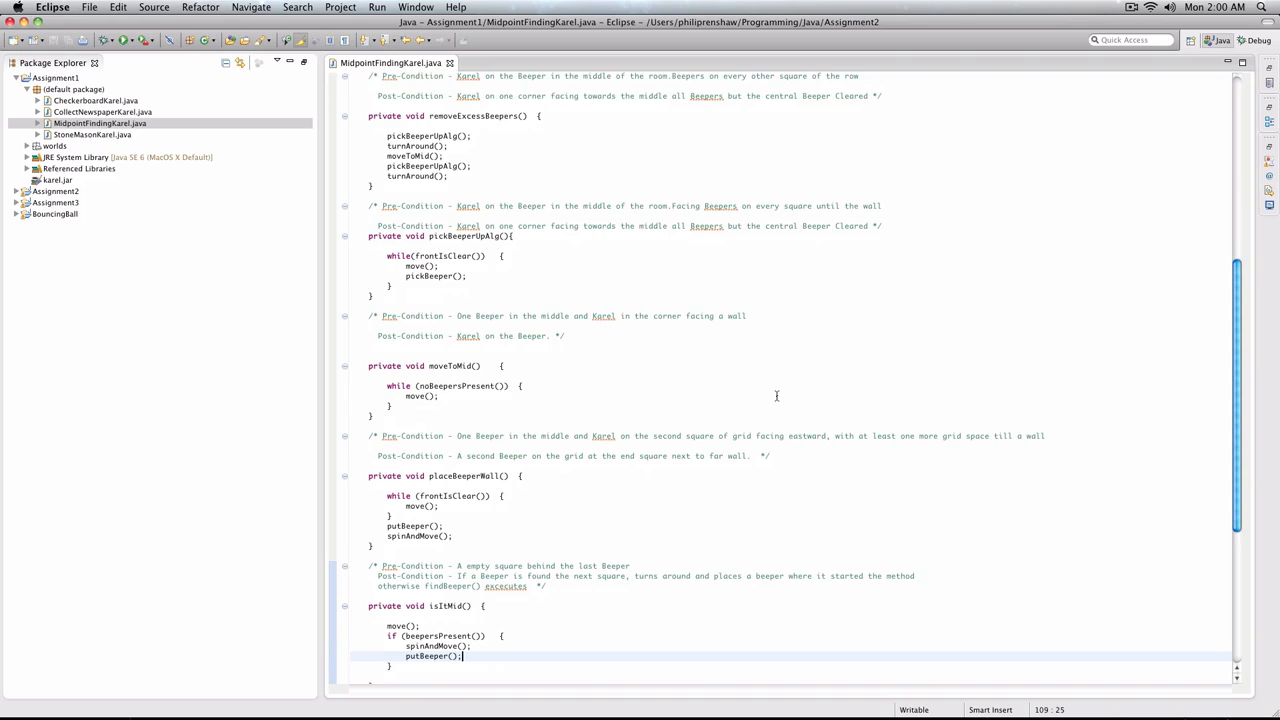
{"action": "scroll", "scroll_direction": "down", "scroll_amount": 3}
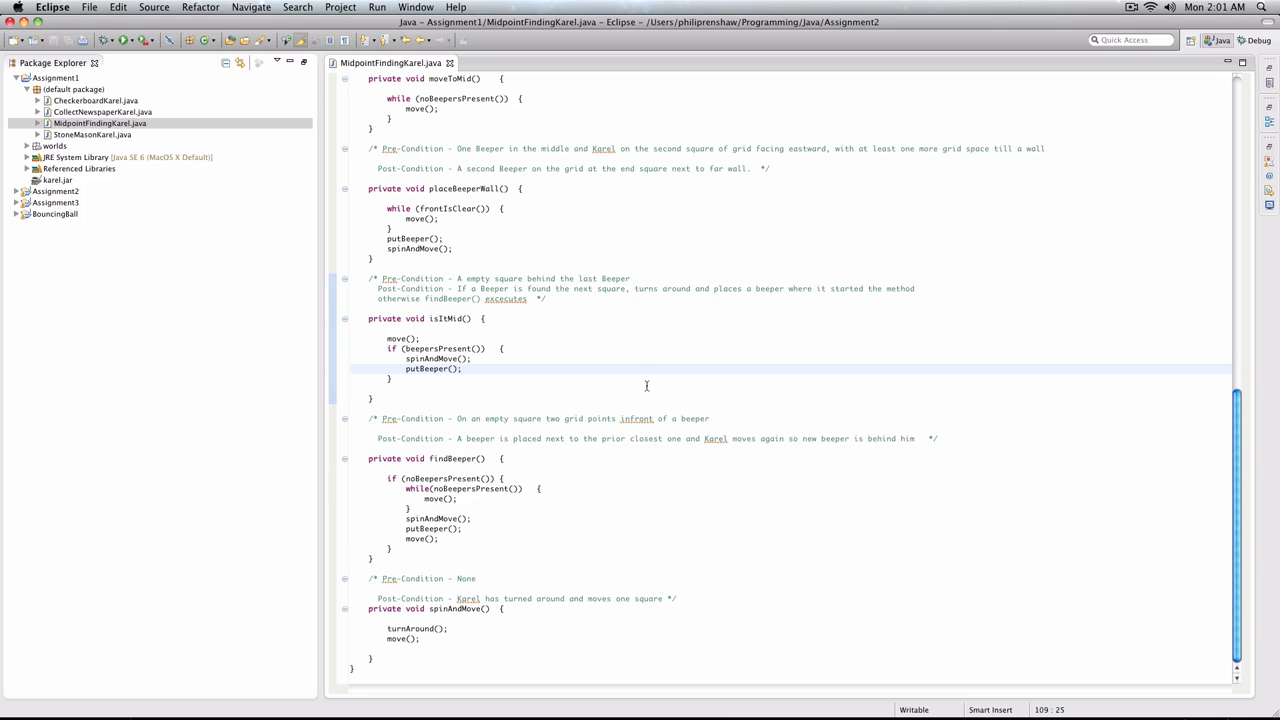
{"action": "left_click", "coordinate": [463, 368]}
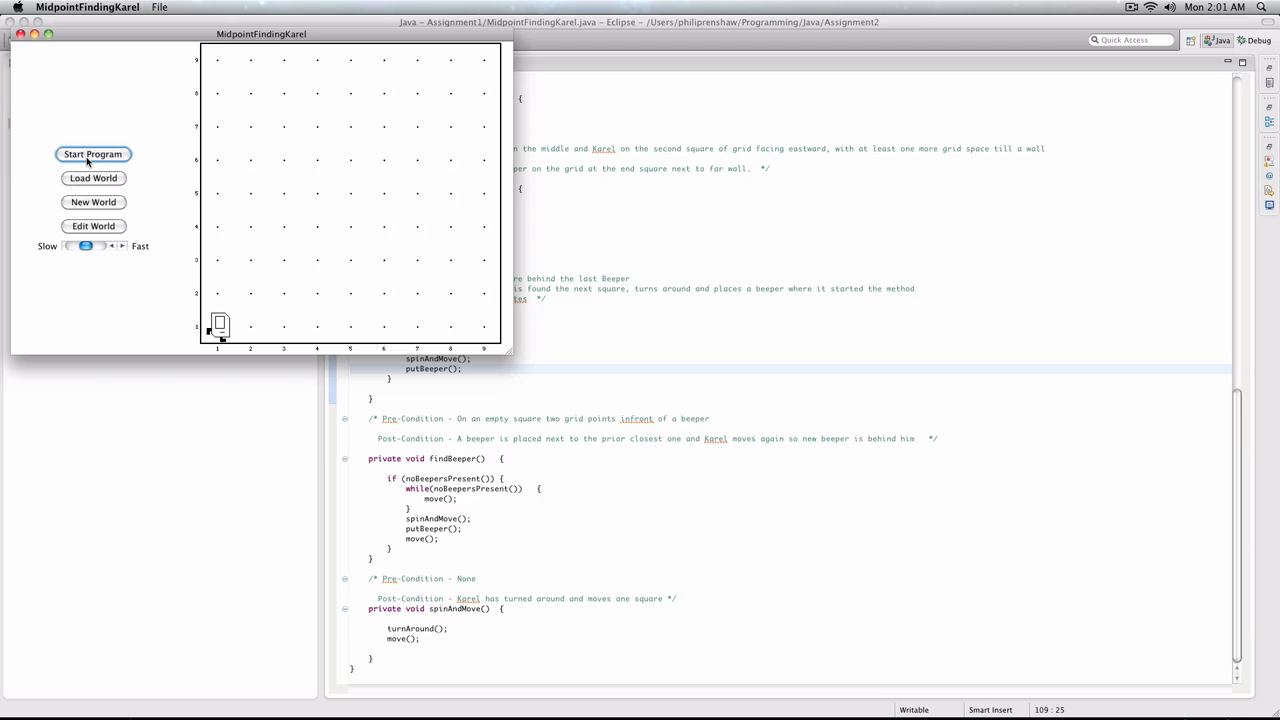
- Run the midpoint program on the 9x9 world and load the one-row, eight-column world
{"action": "left_click", "coordinate": [93, 154]}
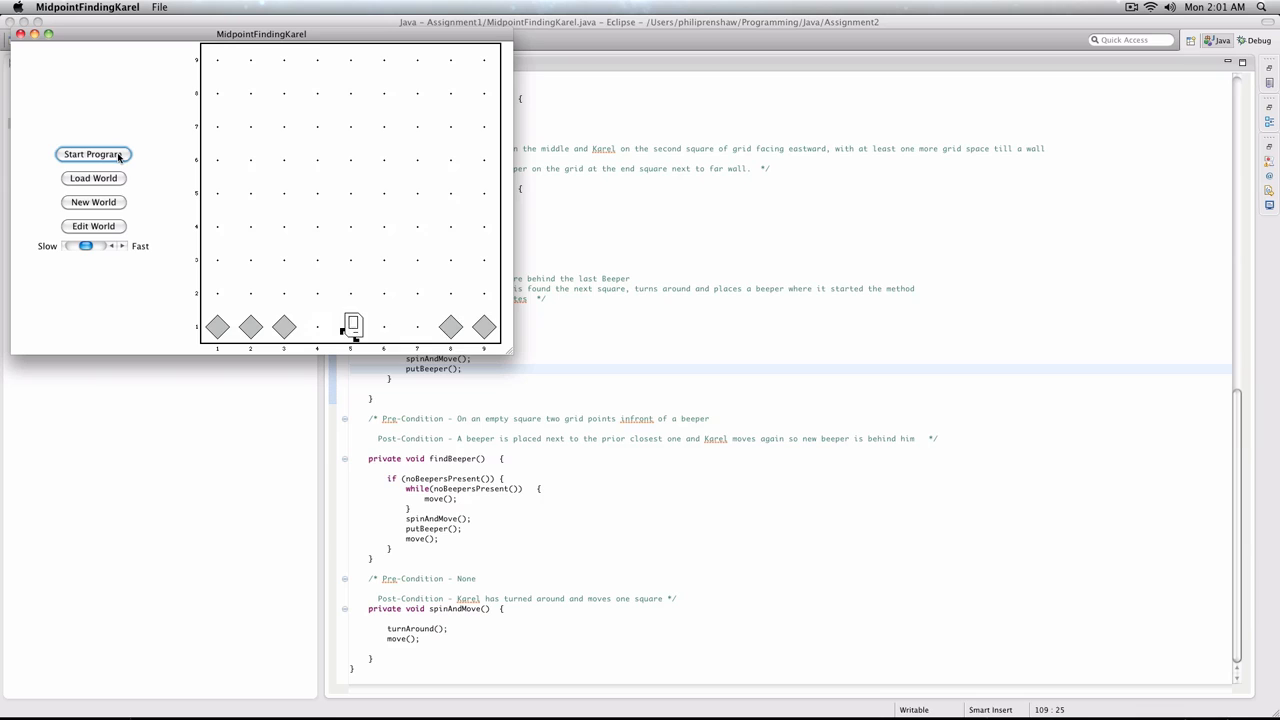
{"action": "left_click", "coordinate": [93, 178]}
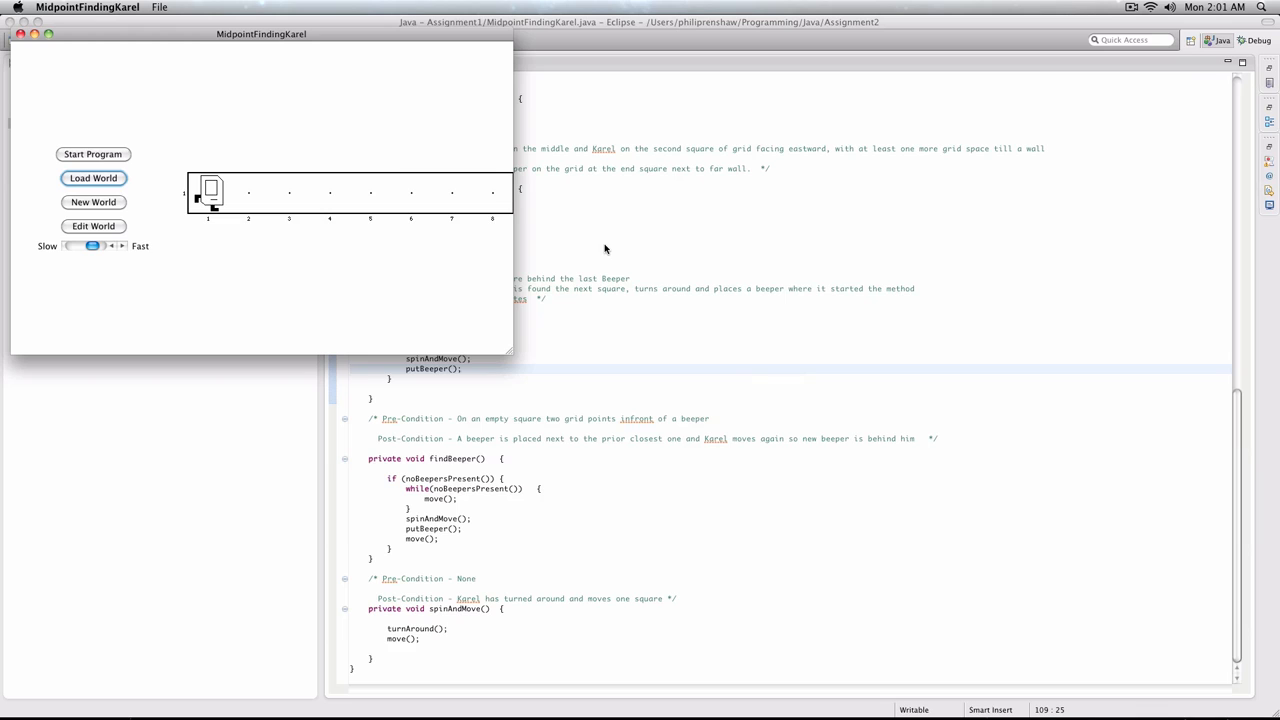
- Run the program on a one-column world, then create a new 2x10 world
{"action": "left_click", "coordinate": [93, 154]}
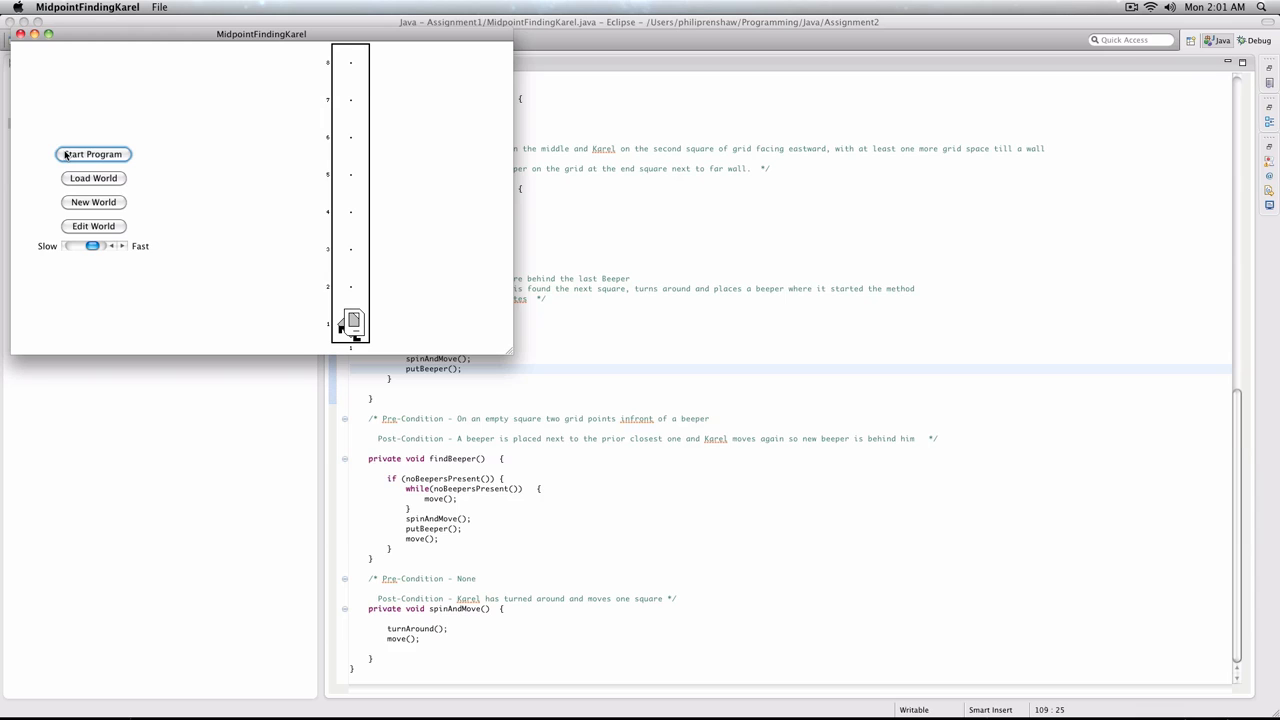
{"action": "left_click", "coordinate": [93, 201]}
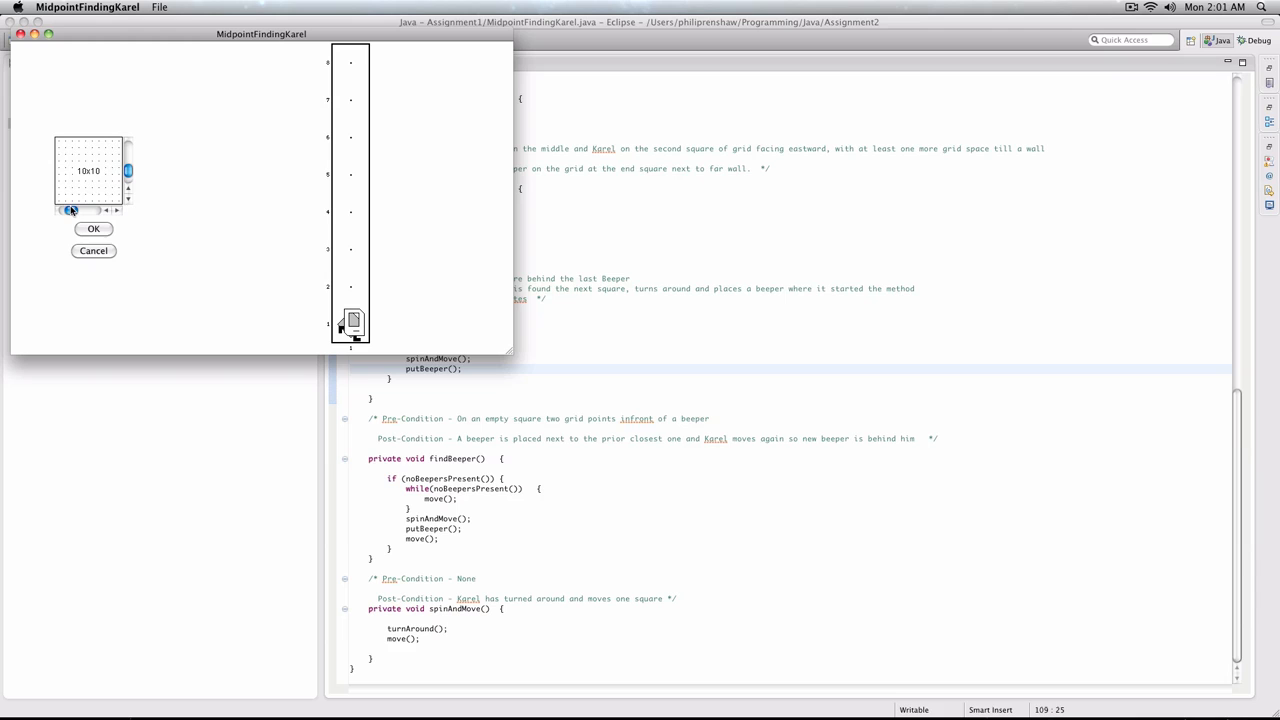
{"action": "left_click", "coordinate": [93, 228]}
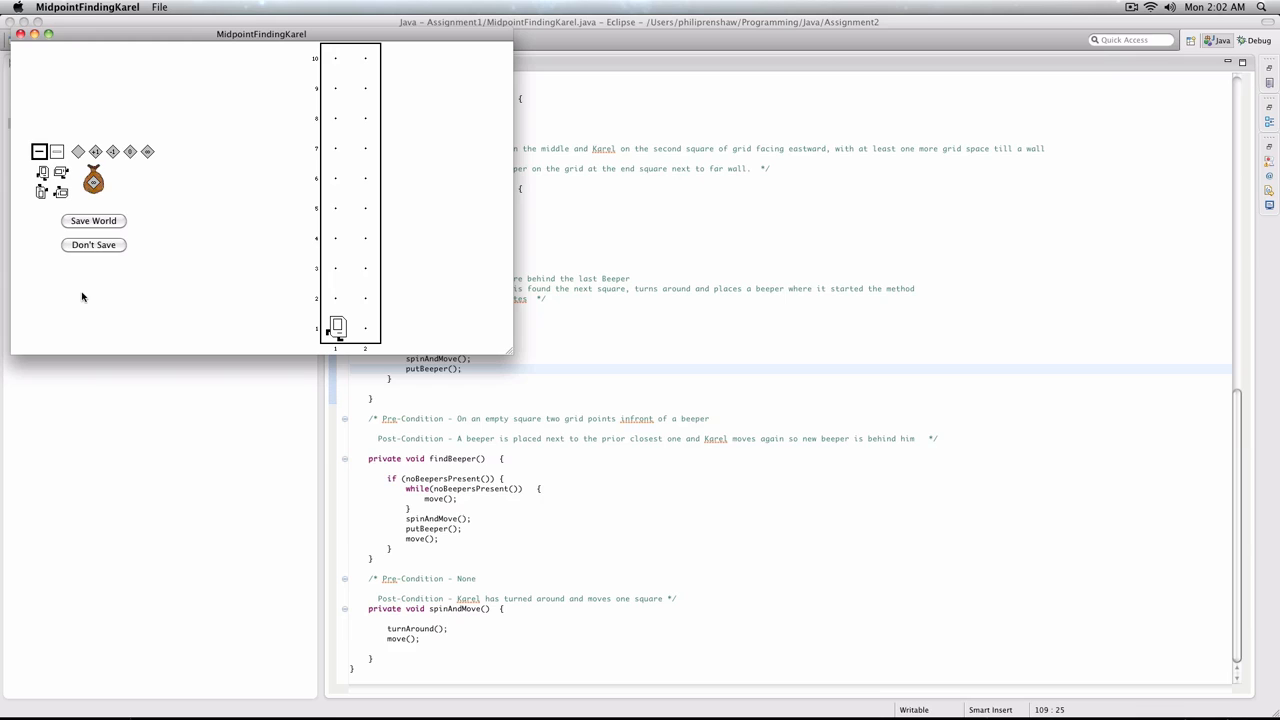
{"action": "left_click", "coordinate": [93, 245]}
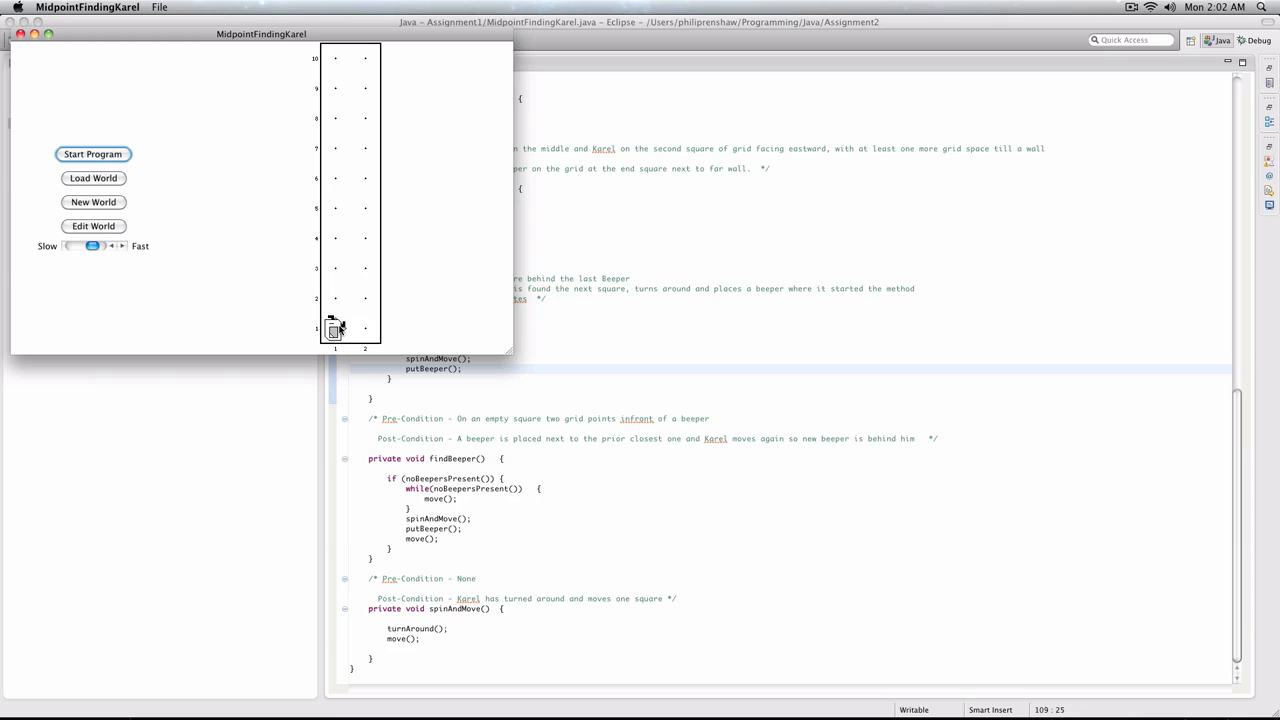